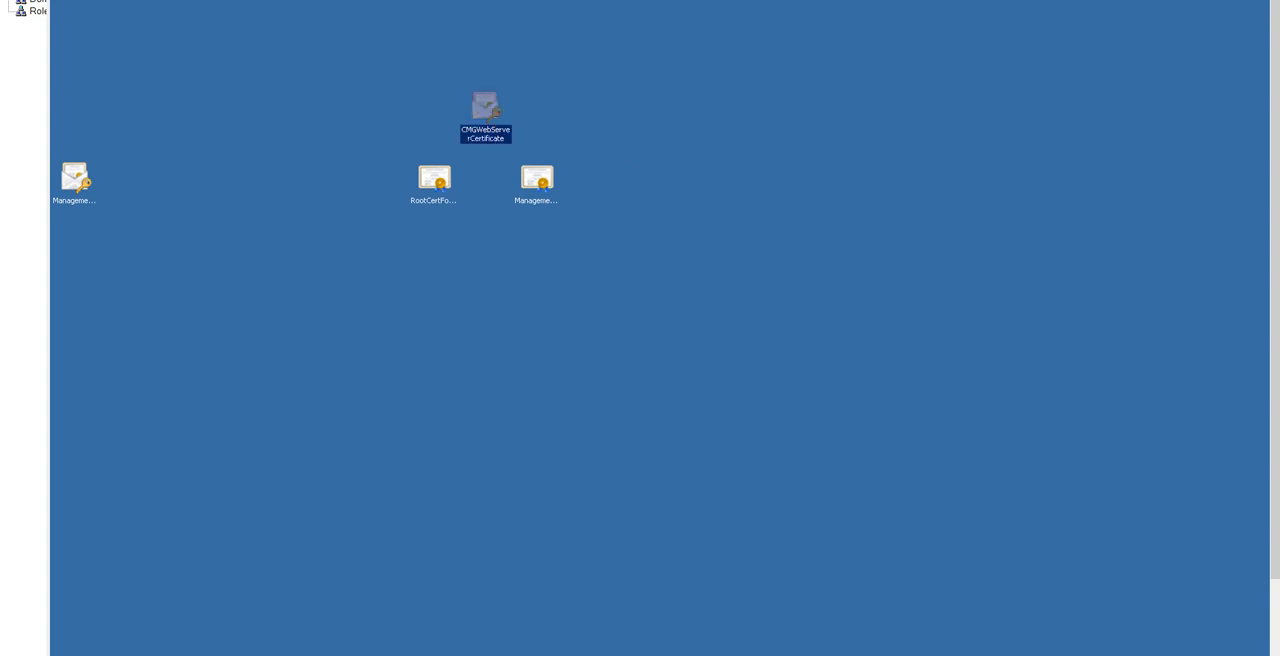
{"action": "mouse_move", "coordinate": [484, 104]}
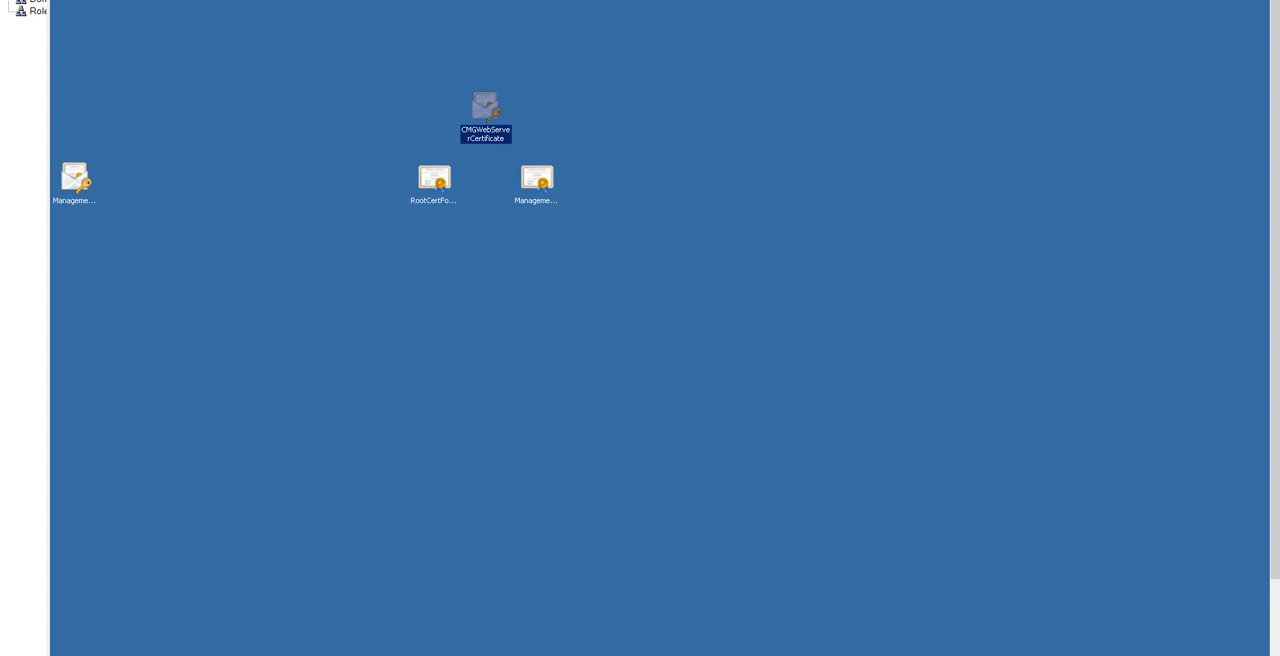
{"action": "mouse_move", "coordinate": [536, 176]}
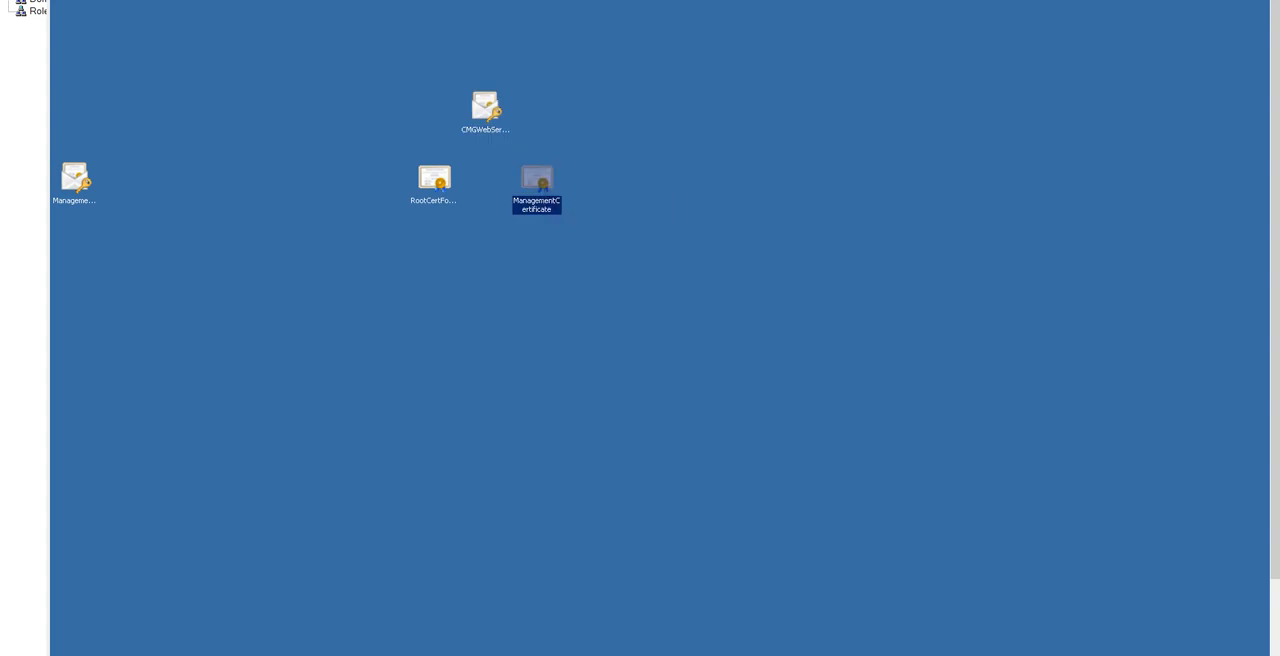
{"action": "mouse_move", "coordinate": [536, 184]}
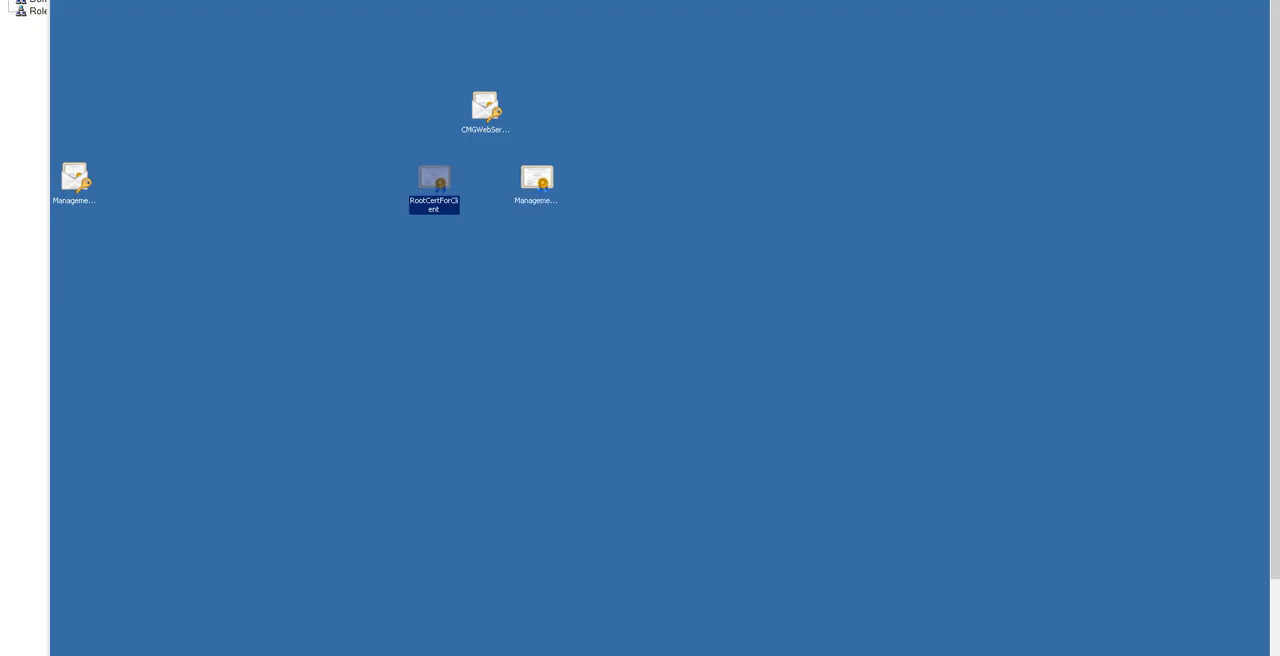
{"action": "mouse_move", "coordinate": [432, 184]}
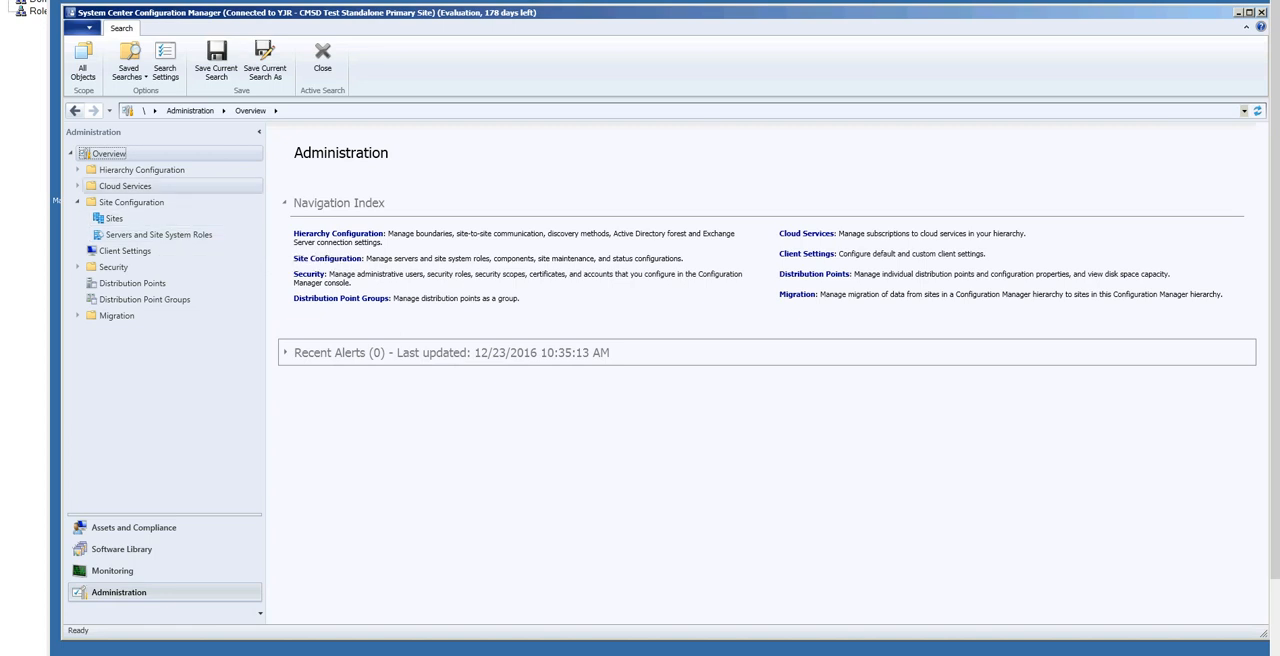
- Show the Sites list containing the CMSD Test Standalone Primary Site
{"action": "left_click", "coordinate": [116, 218]}
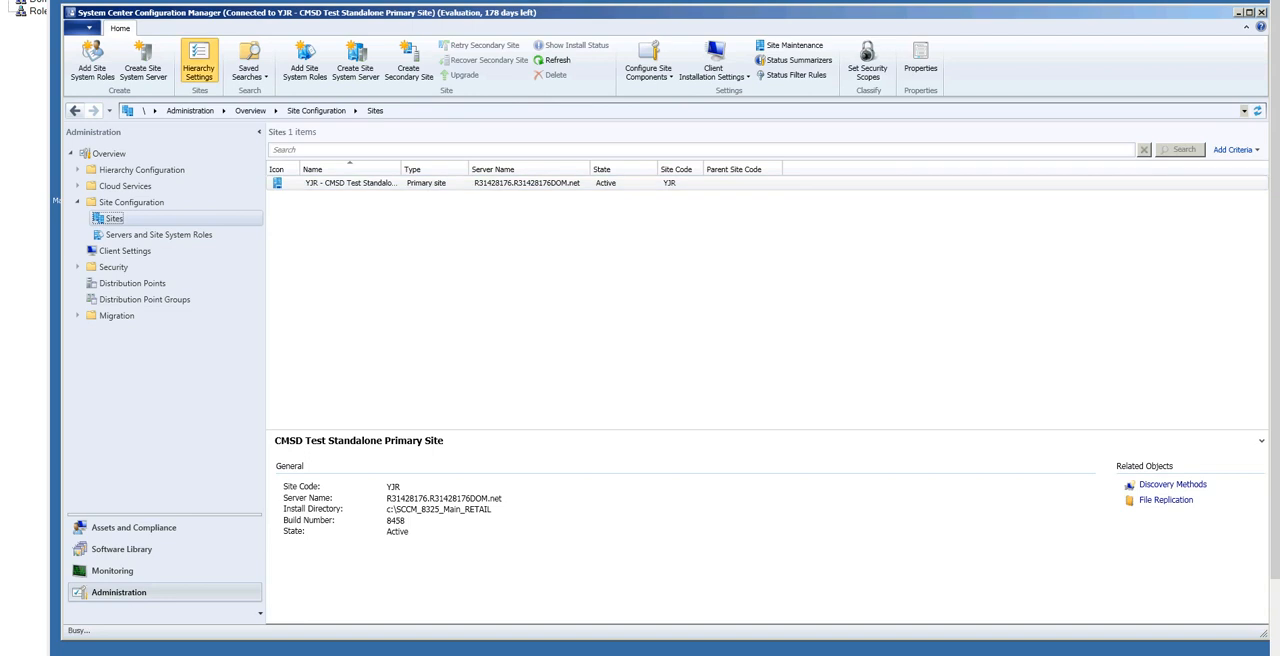
{"action": "left_click", "coordinate": [198, 60]}
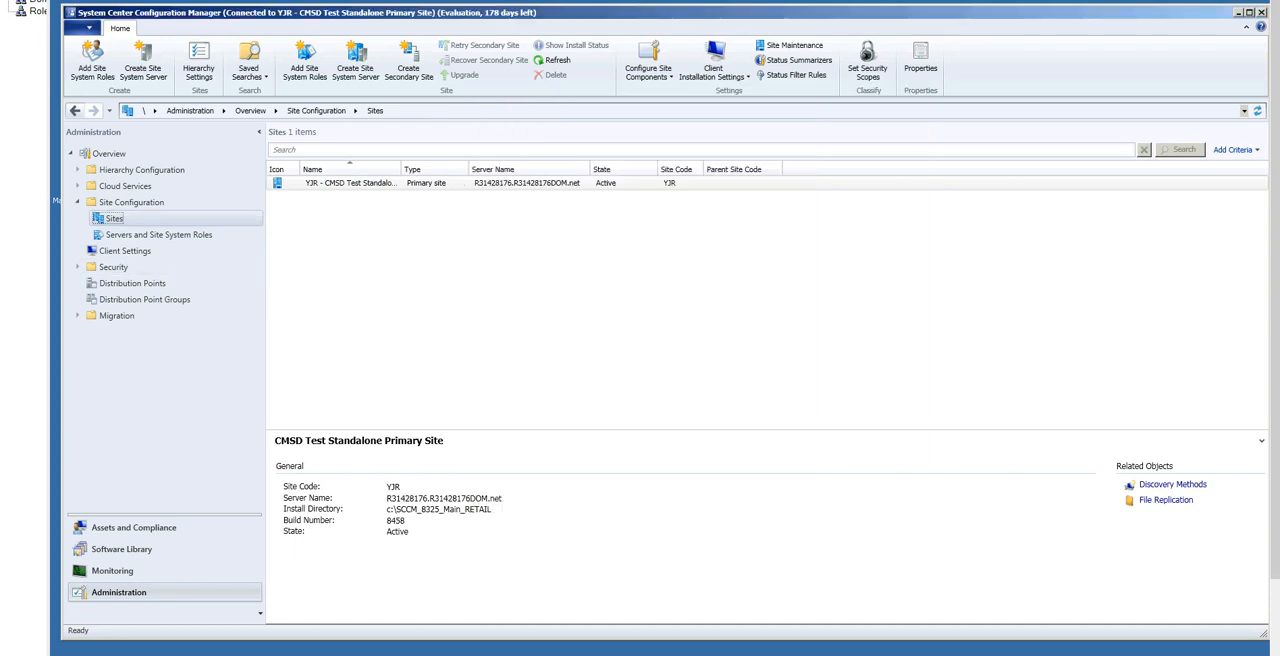
{"action": "left_click", "coordinate": [78, 186]}
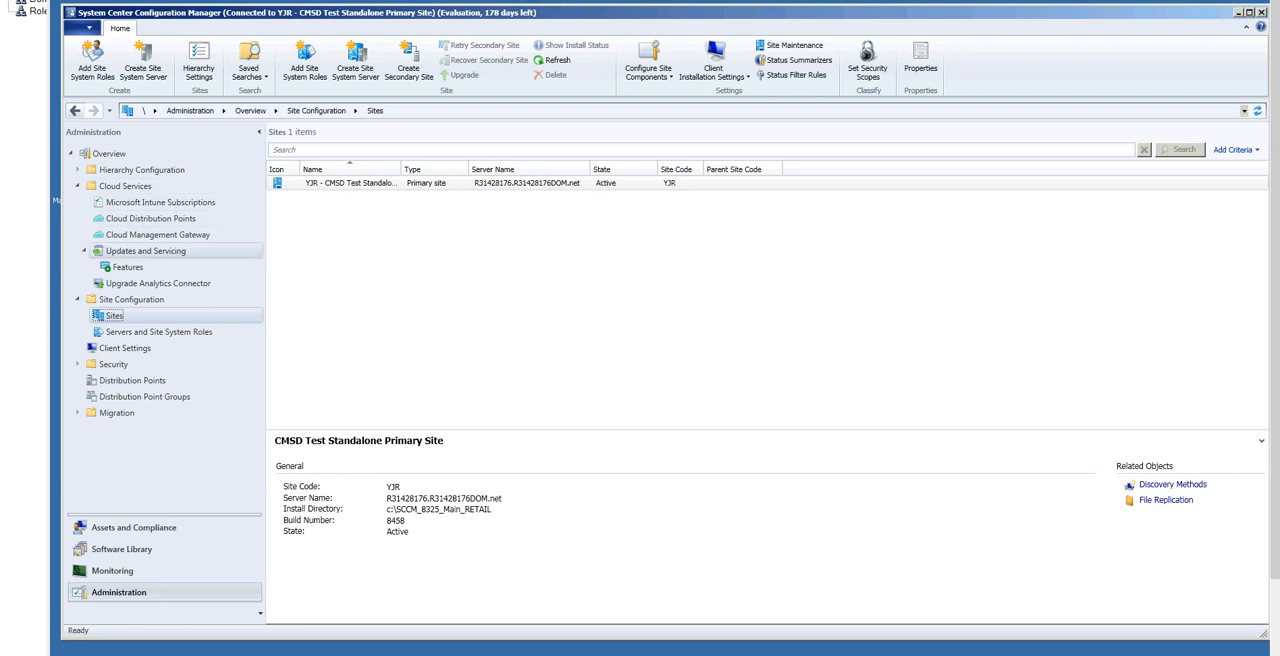
{"action": "left_click", "coordinate": [128, 268]}
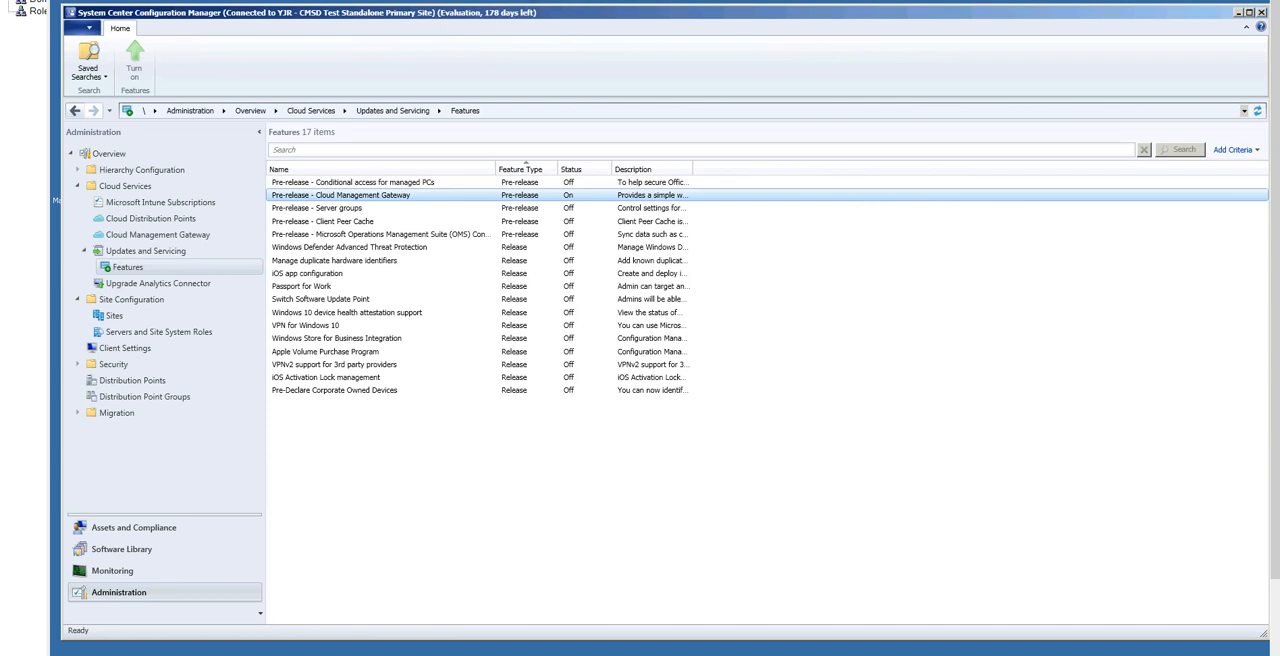
{"action": "right_click", "coordinate": [340, 196]}
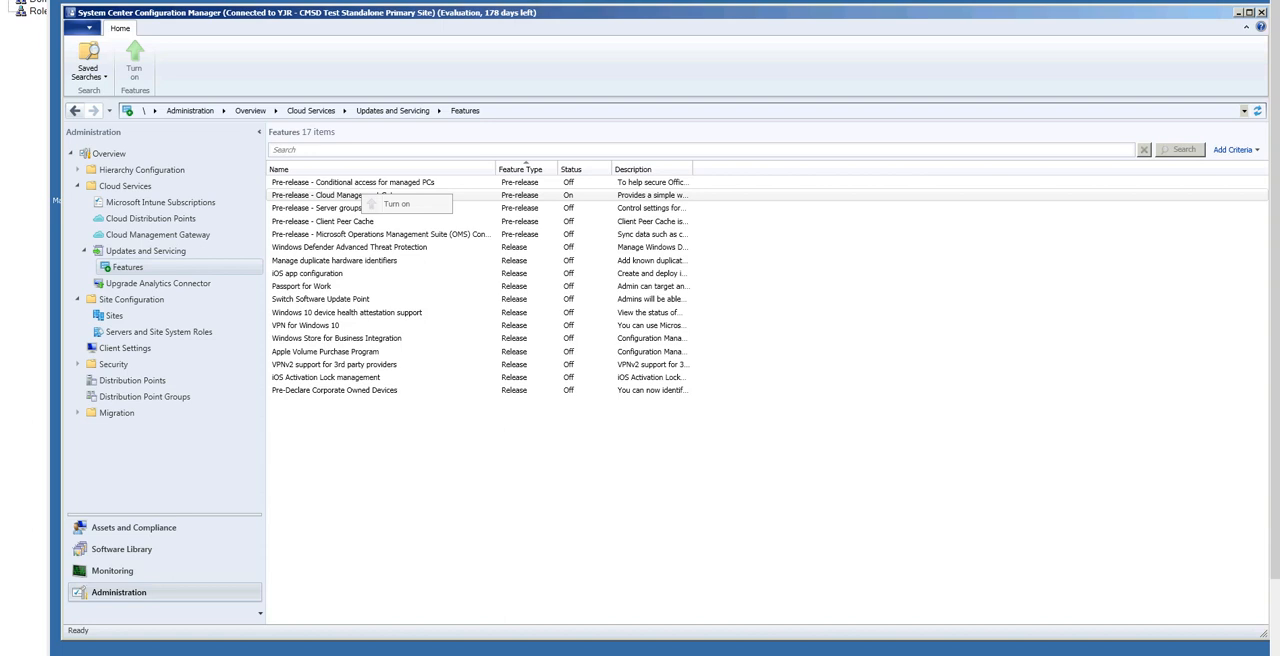
{"action": "left_click", "coordinate": [112, 316]}
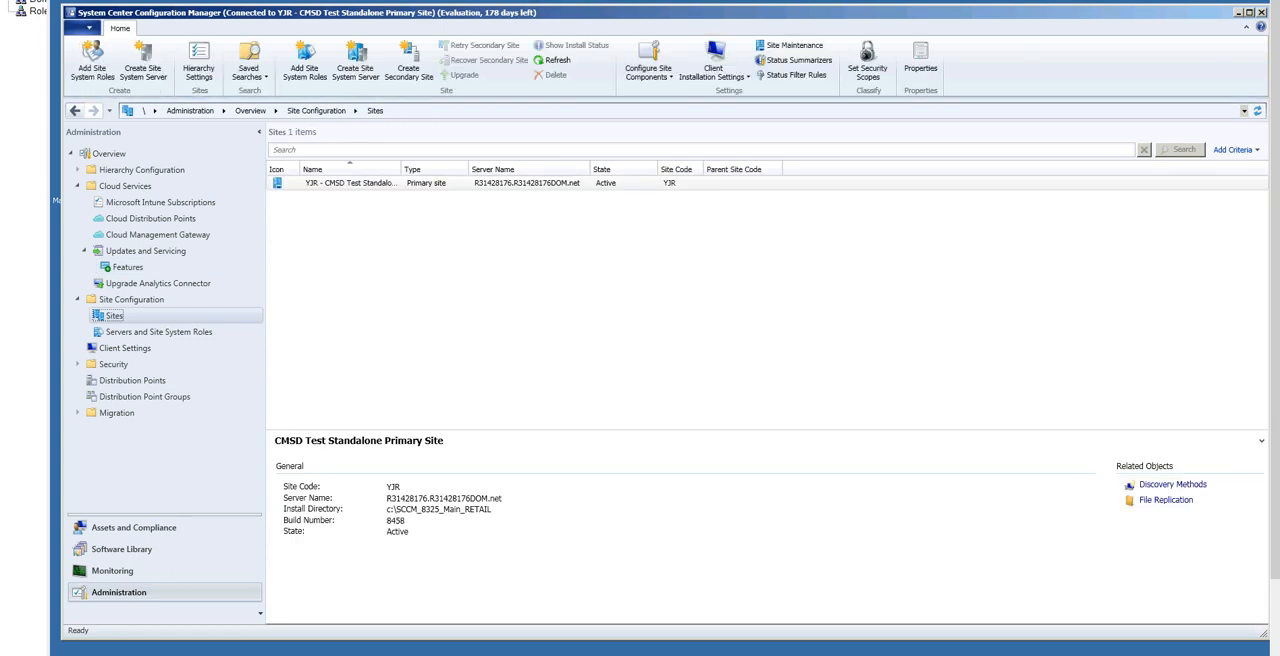
{"action": "mouse_move", "coordinate": [114, 316]}
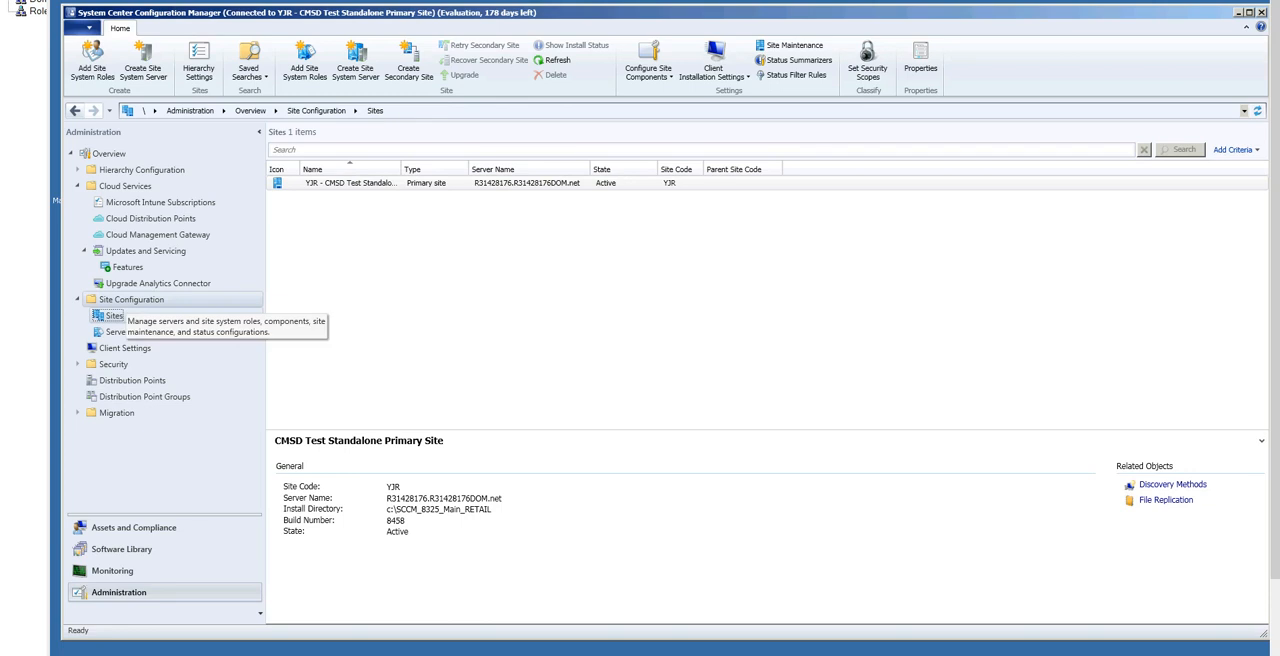
{"action": "right_click", "coordinate": [350, 184]}
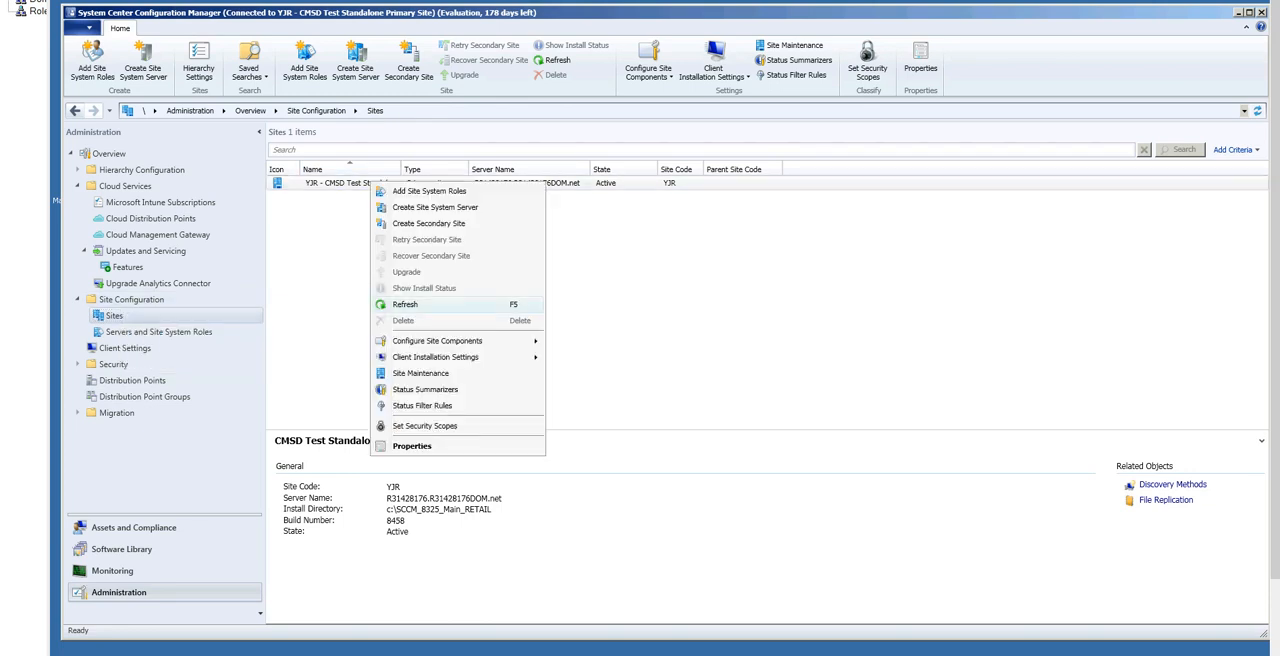
{"action": "left_click", "coordinate": [412, 446]}
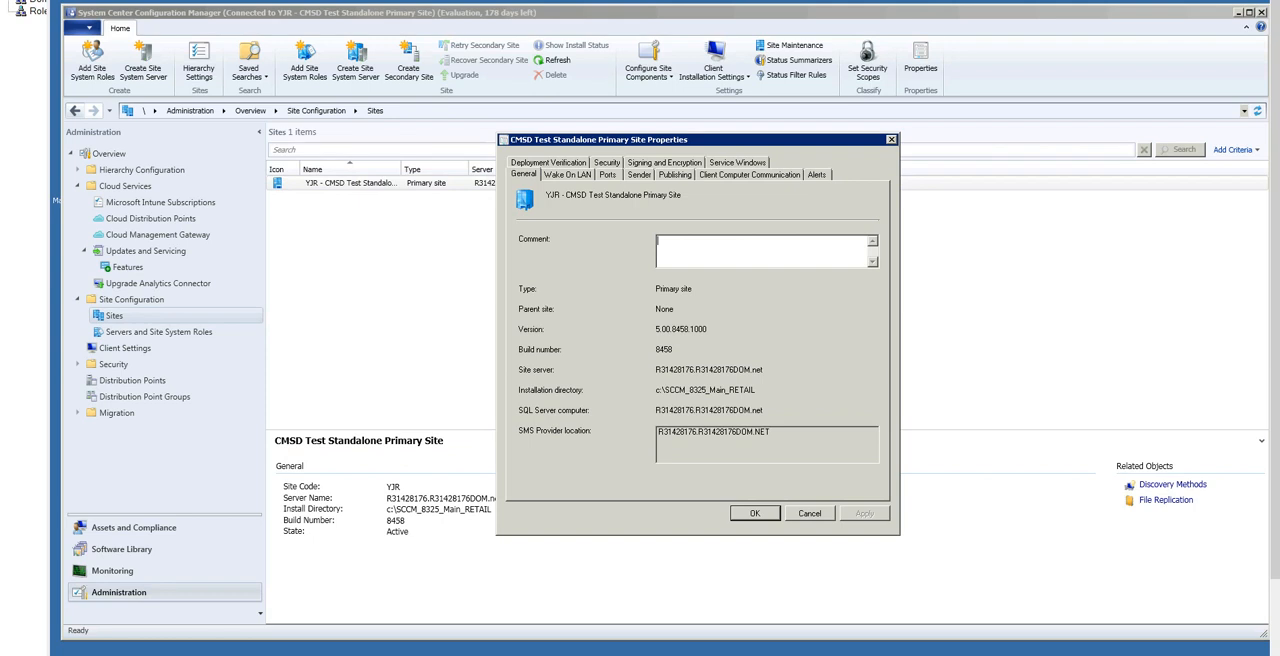
{"action": "left_click", "coordinate": [748, 174]}
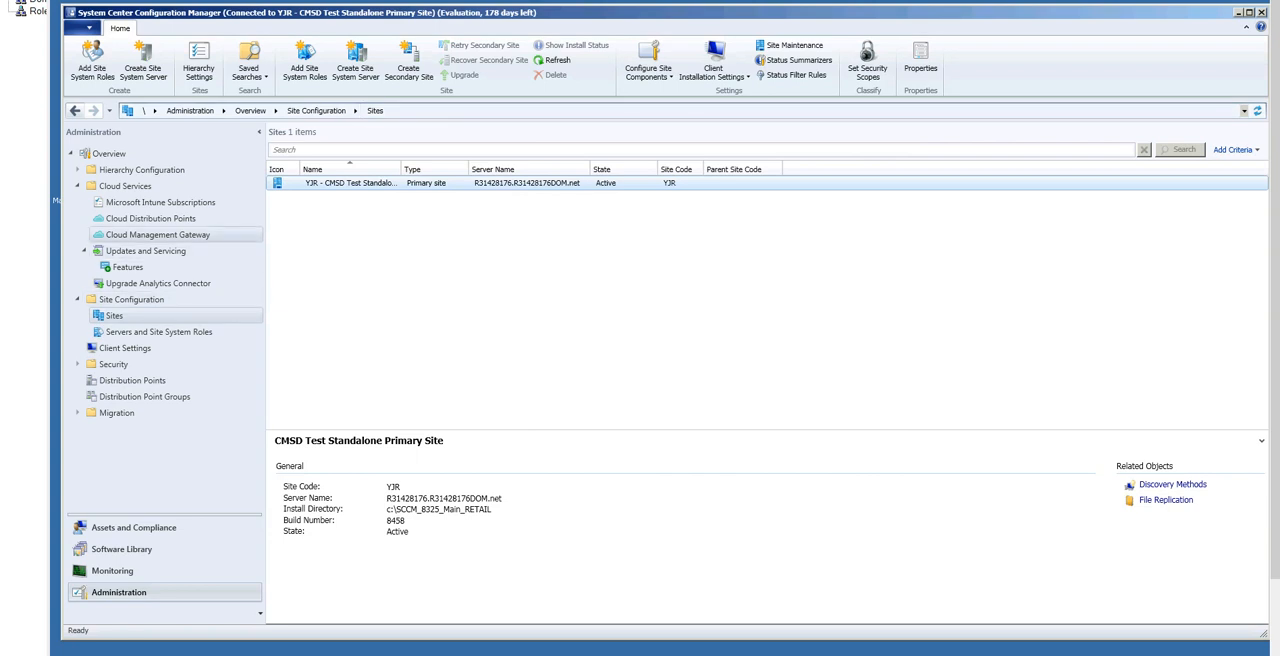
{"action": "mouse_move", "coordinate": [158, 234]}
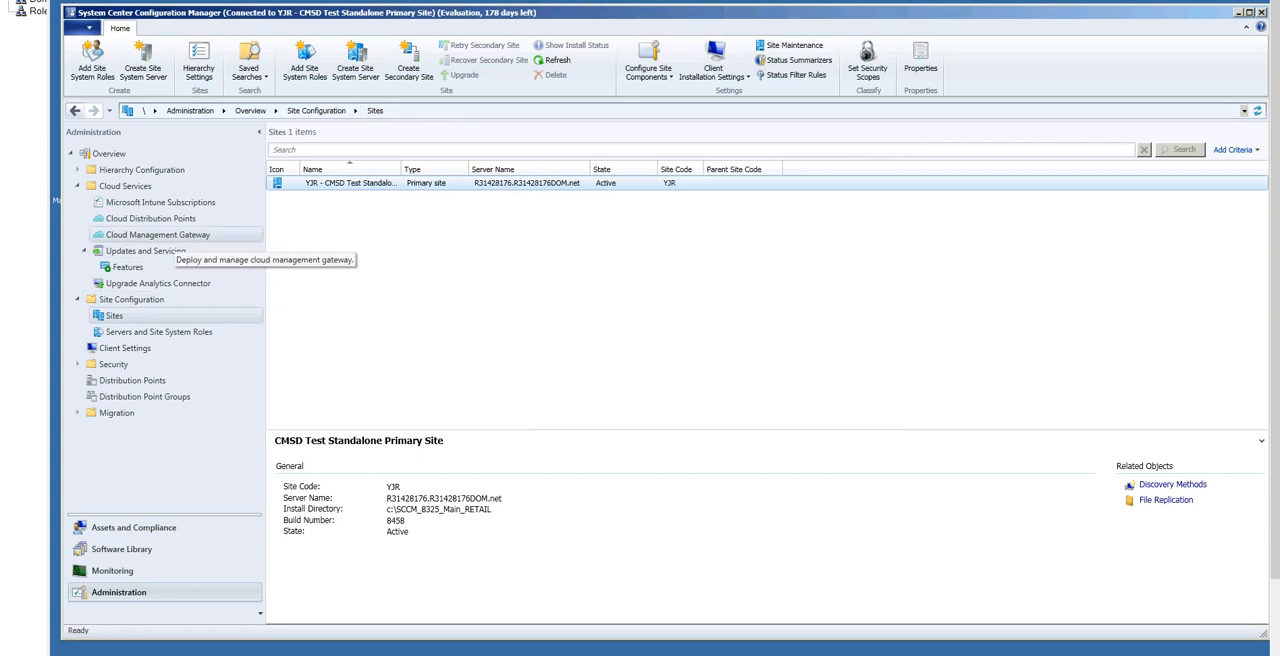
- Start the Create Cloud Management Gateway Wizard from the Cloud Management Gateway area
{"action": "left_click", "coordinate": [158, 234]}
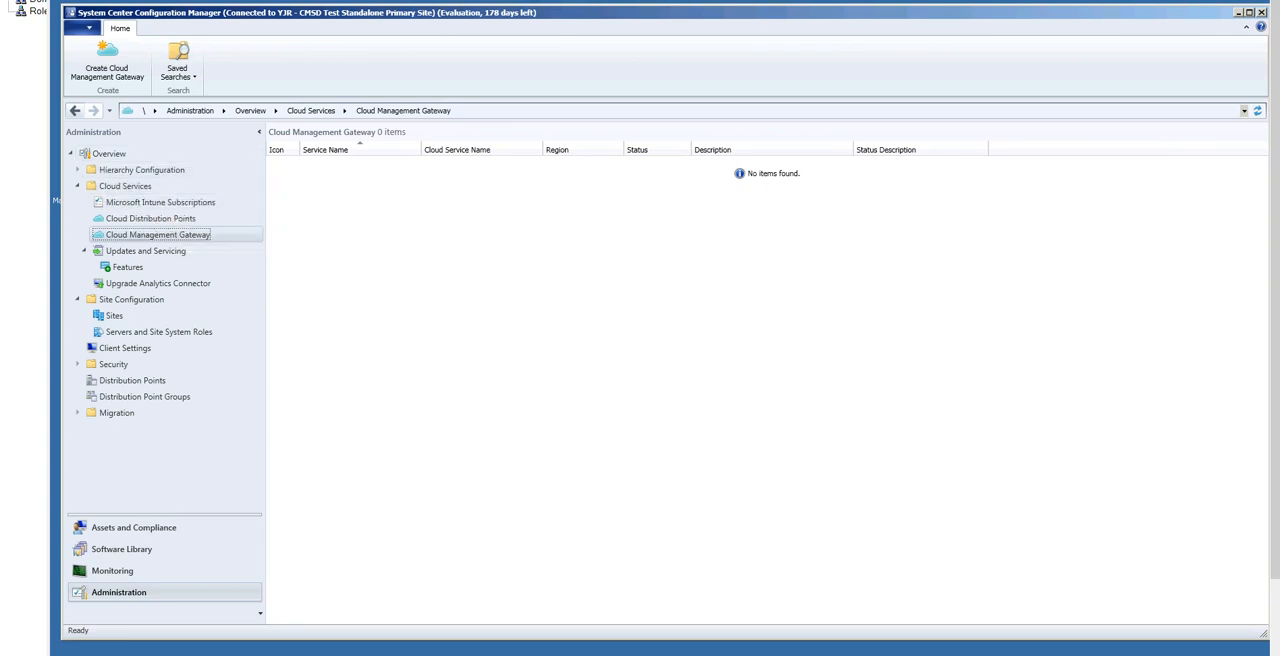
{"action": "left_click", "coordinate": [106, 60]}
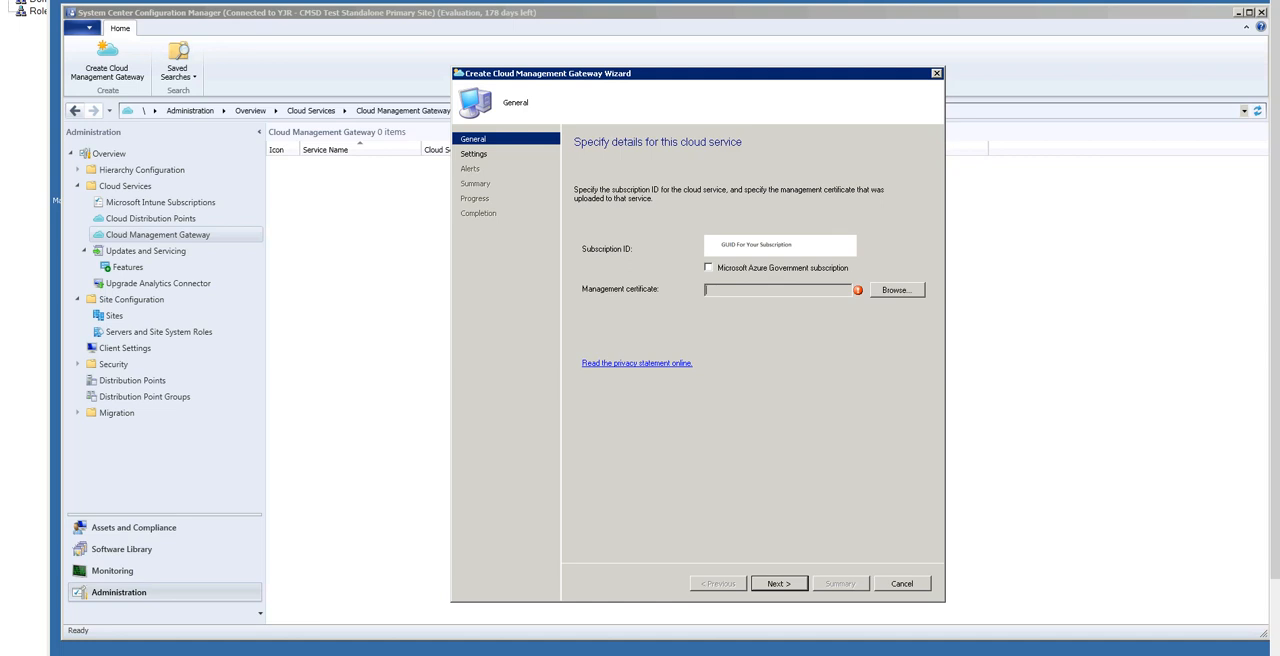
- Load ManagementCertificate.pfx with its password and advance to the Settings page
{"action": "left_click", "coordinate": [896, 290]}
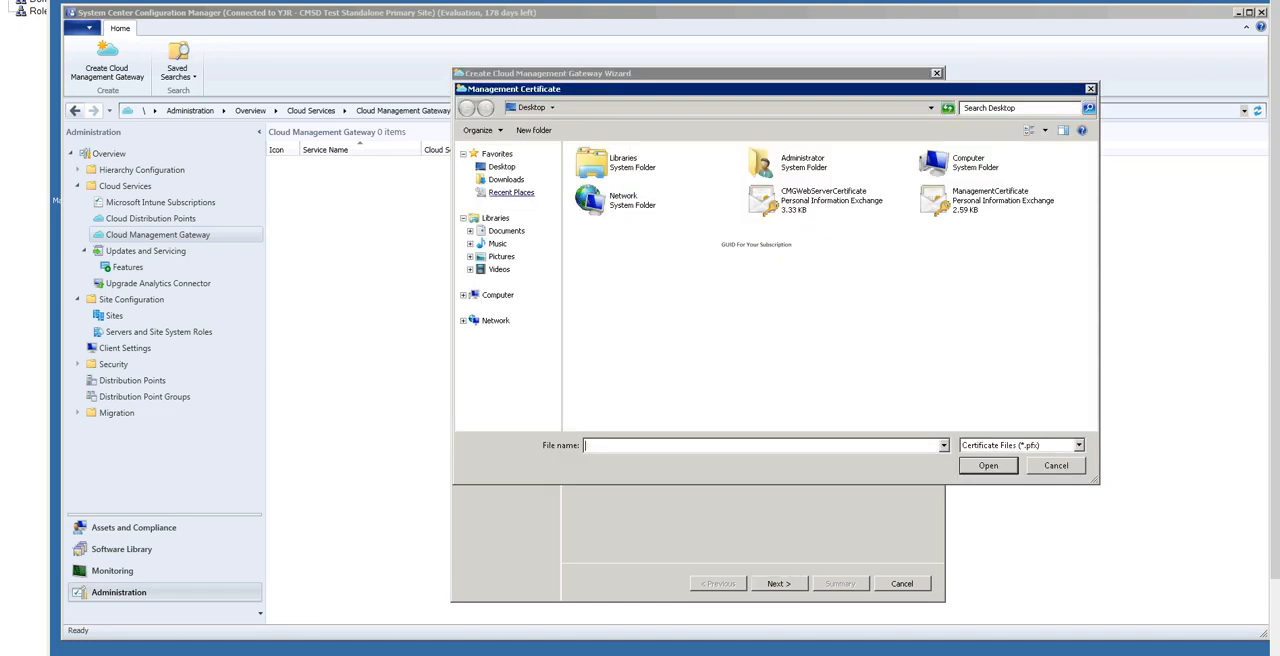
{"action": "left_click", "coordinate": [1000, 200]}
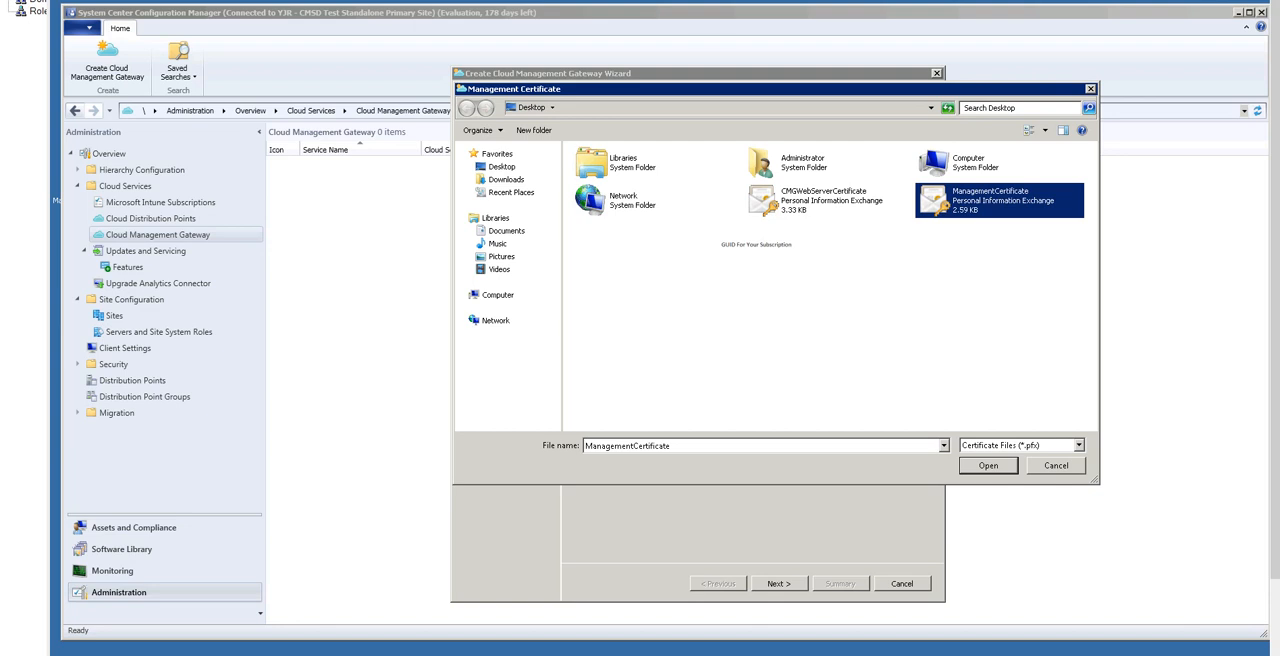
{"action": "left_click", "coordinate": [986, 464]}
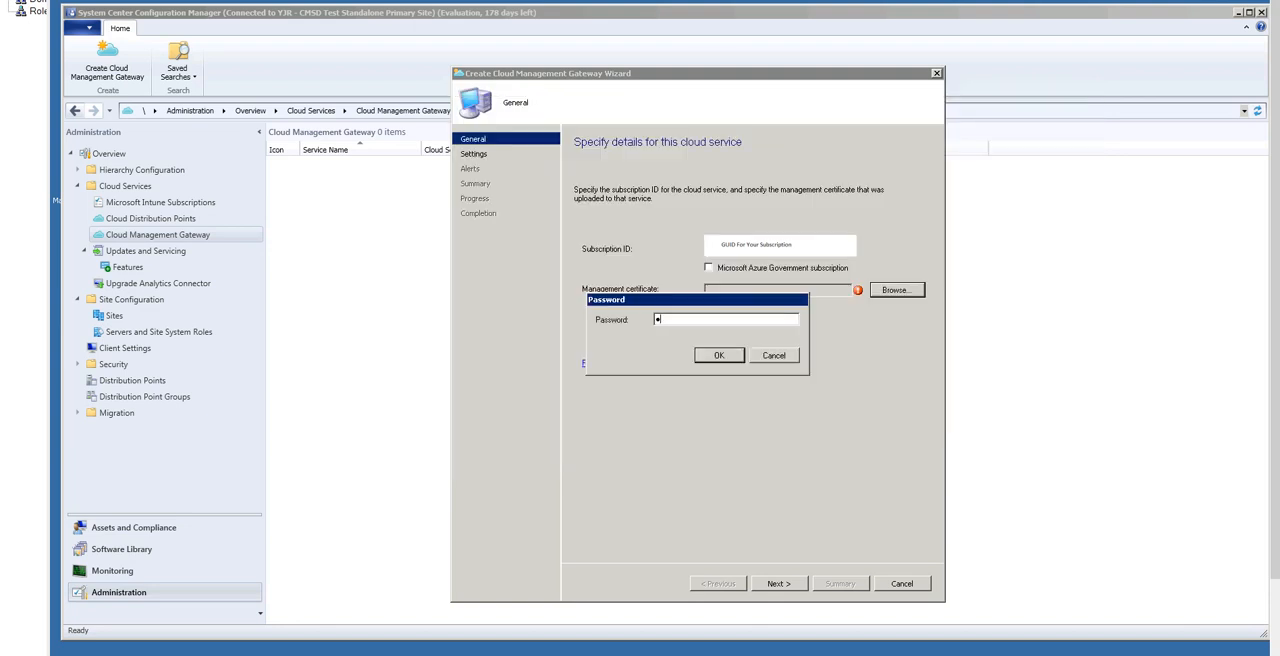
{"action": "left_click", "coordinate": [718, 356]}
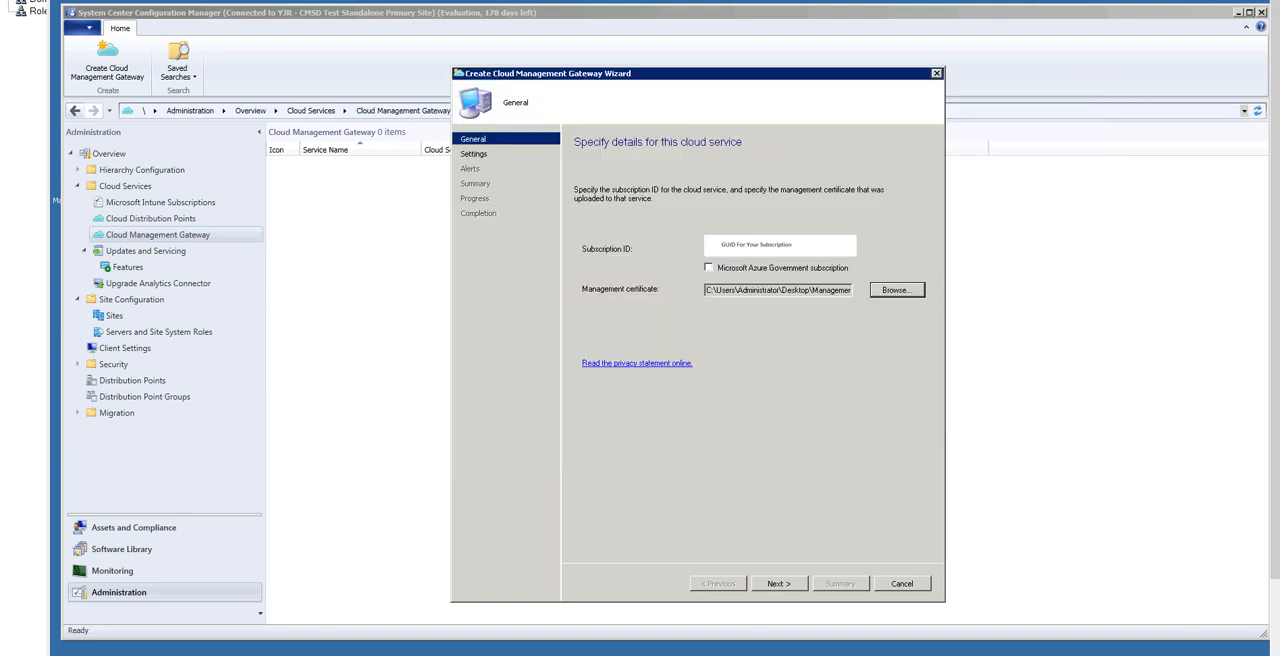
{"action": "left_click", "coordinate": [780, 584]}
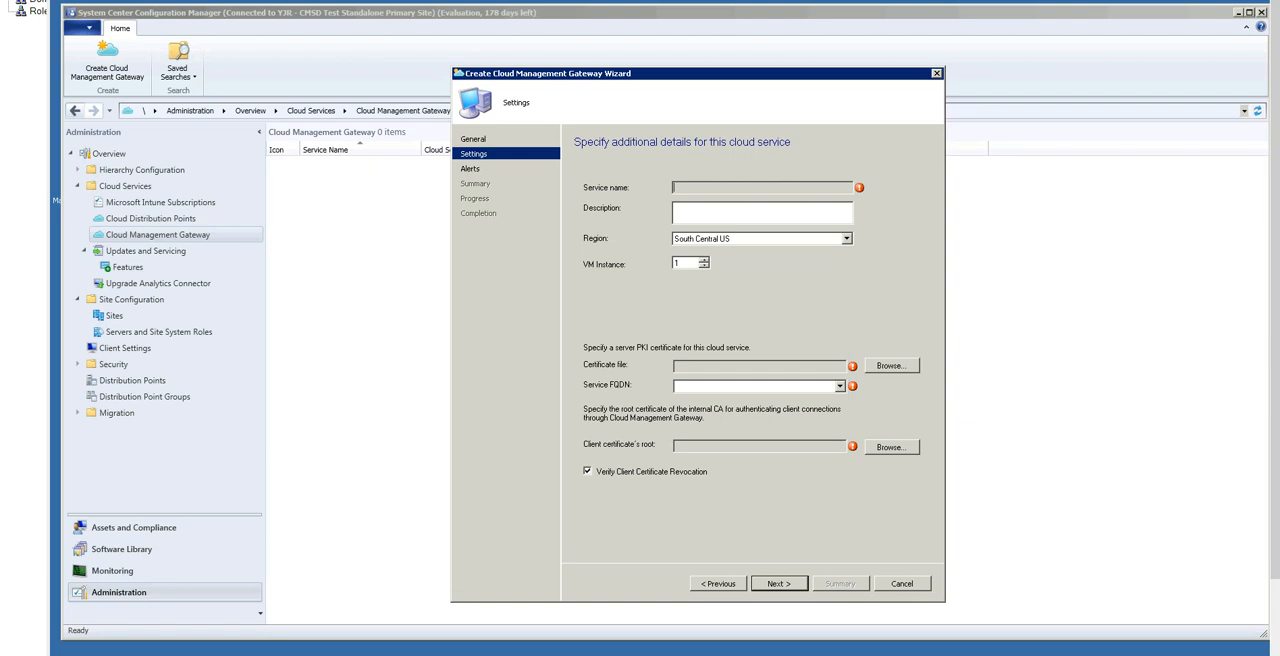
- Set RootCertForClient as the client root certificate, turn off revocation checking, and continue to Alerts
{"action": "left_click", "coordinate": [890, 364]}
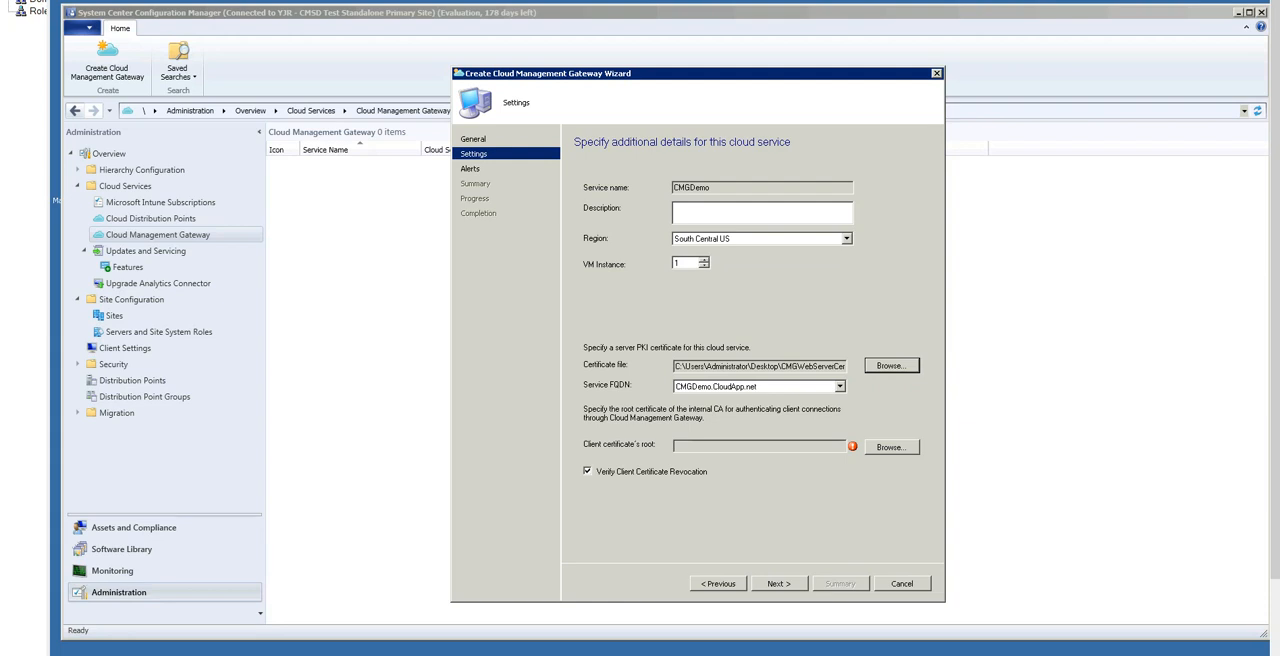
{"action": "left_click", "coordinate": [888, 448]}
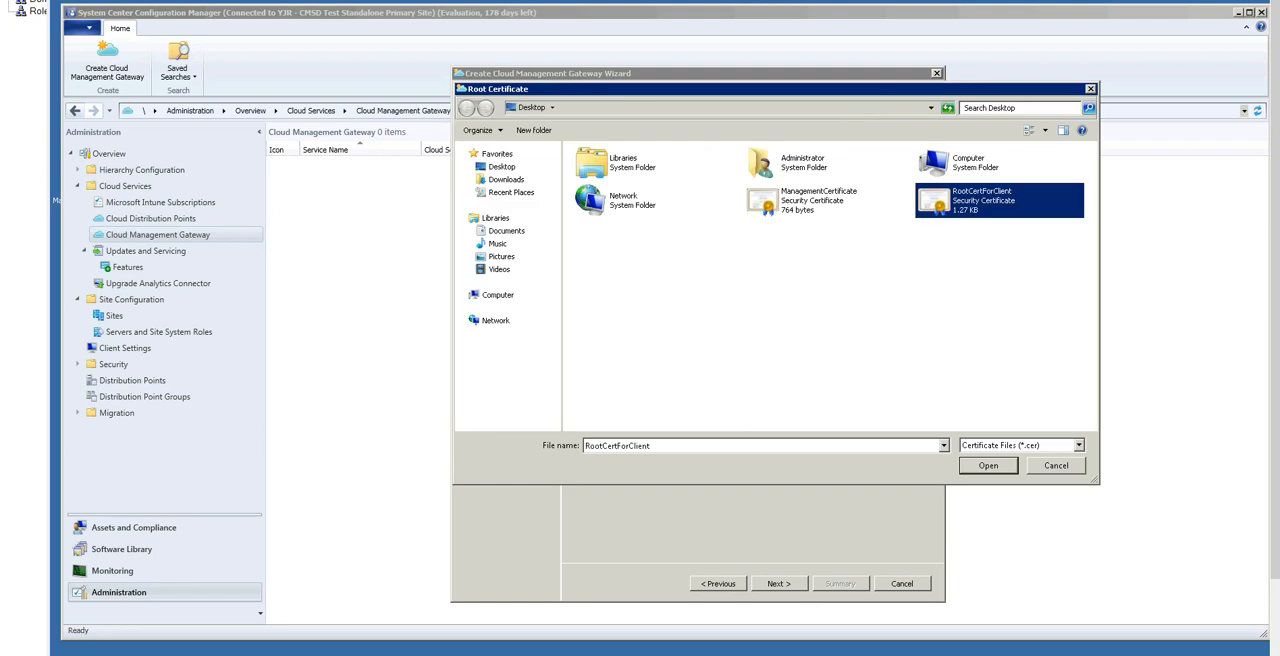
{"action": "left_click", "coordinate": [988, 464]}
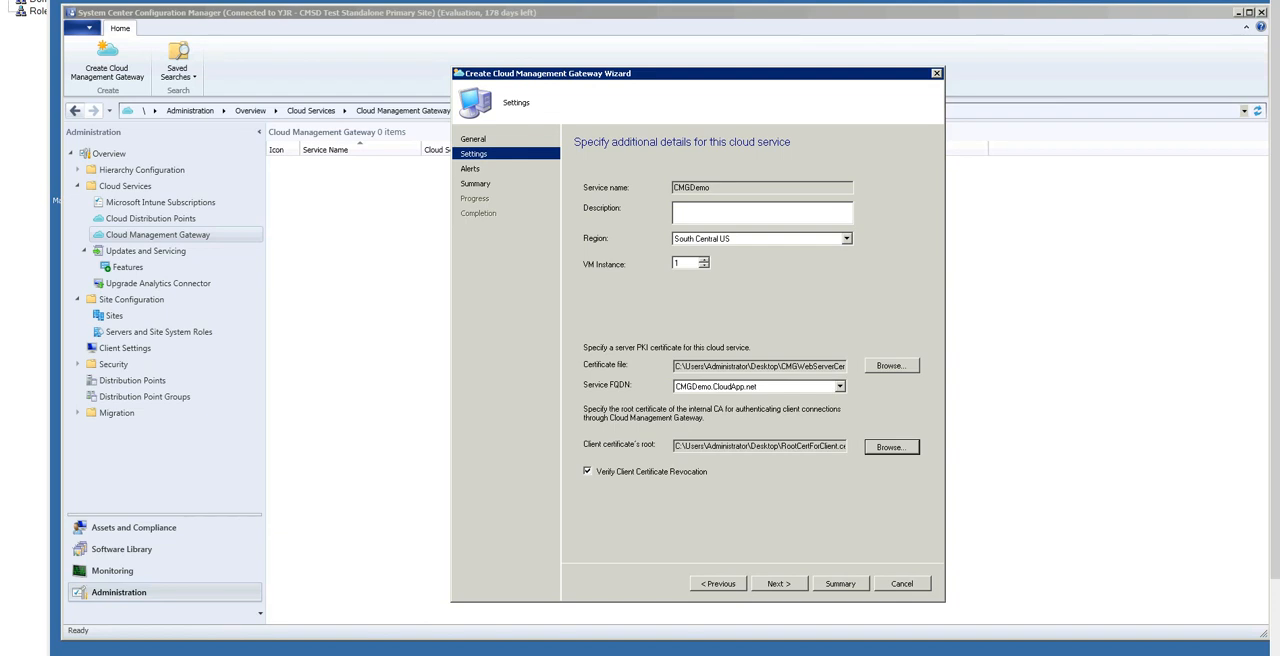
{"action": "left_click", "coordinate": [588, 472]}
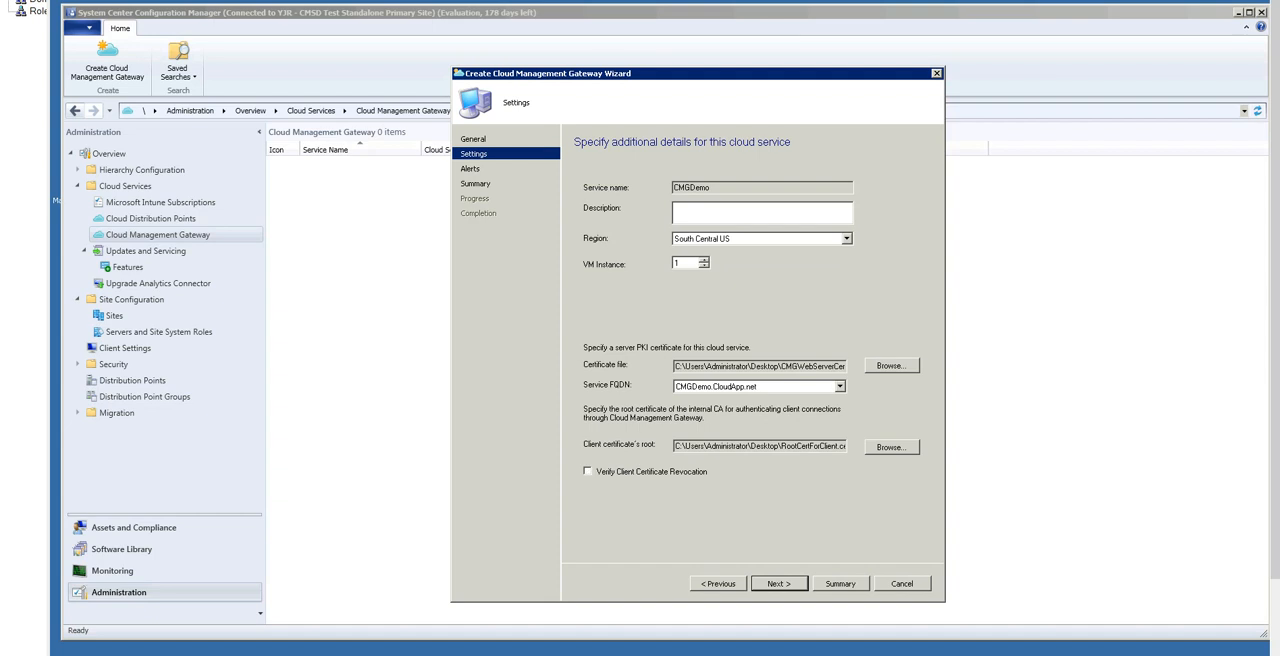
{"action": "left_click", "coordinate": [778, 584]}
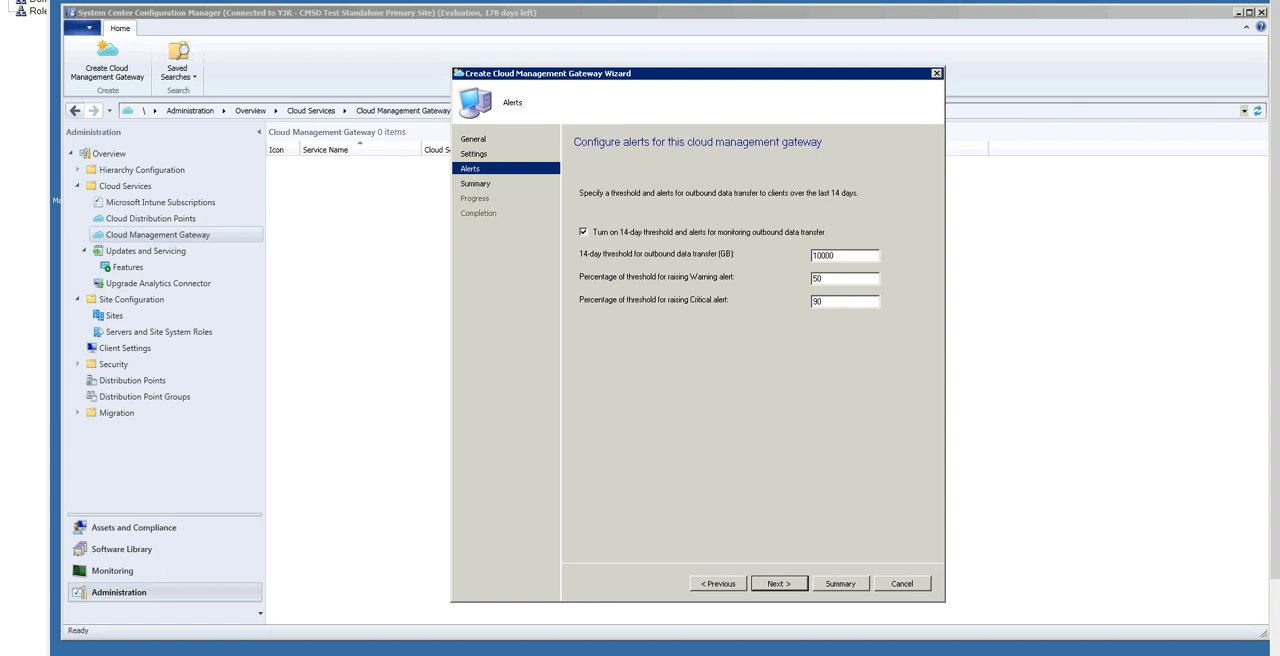
- Accept the alert thresholds, create the CMGDemo.CloudApp.net gateway, and close the finished wizard
{"action": "left_click", "coordinate": [778, 584]}
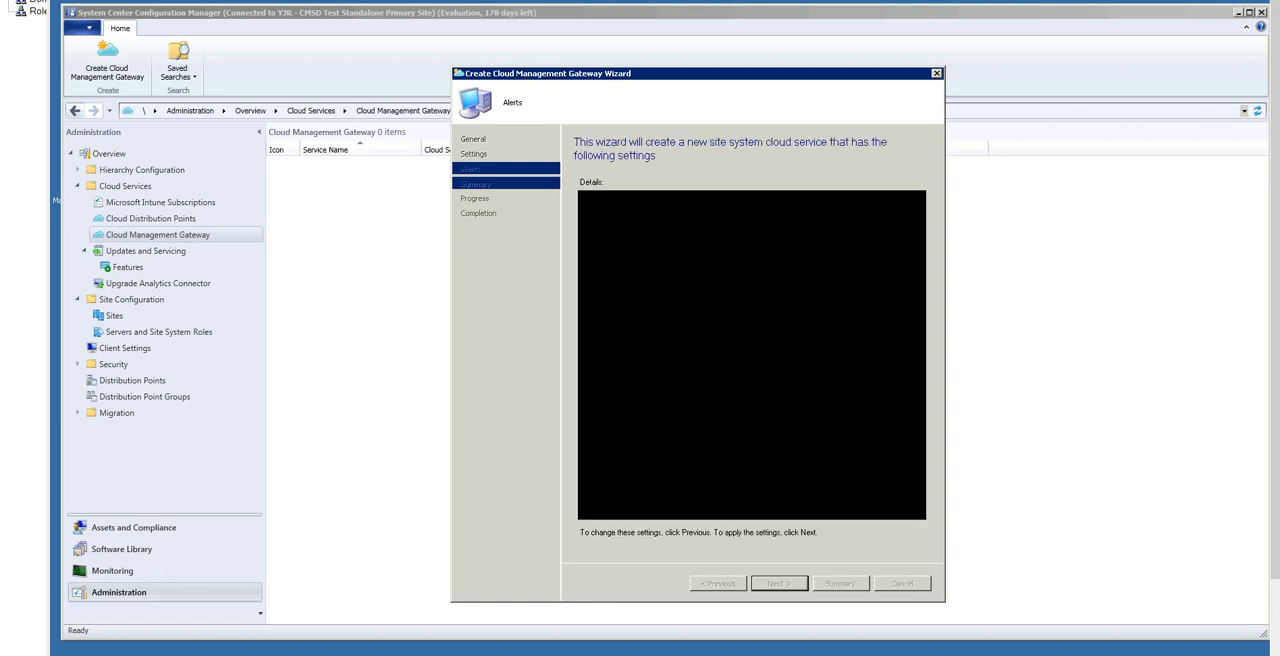
{"action": "left_click", "coordinate": [778, 584]}
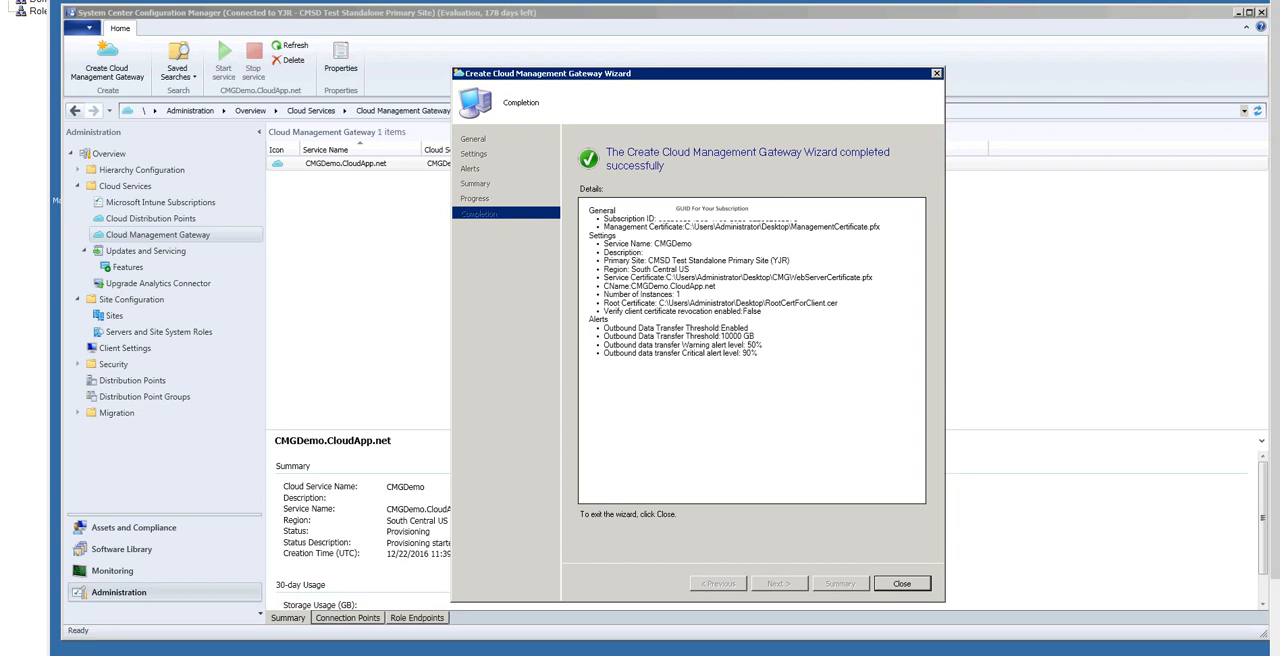
{"action": "left_click", "coordinate": [900, 584]}
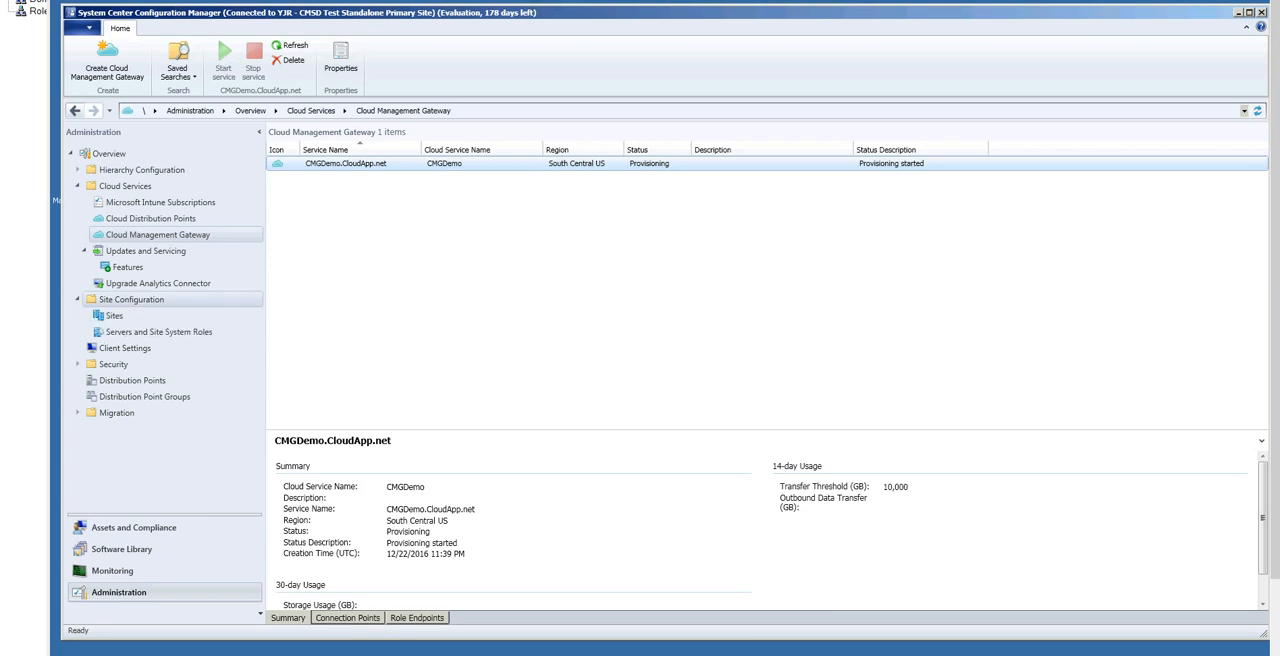
{"action": "left_click", "coordinate": [160, 330]}
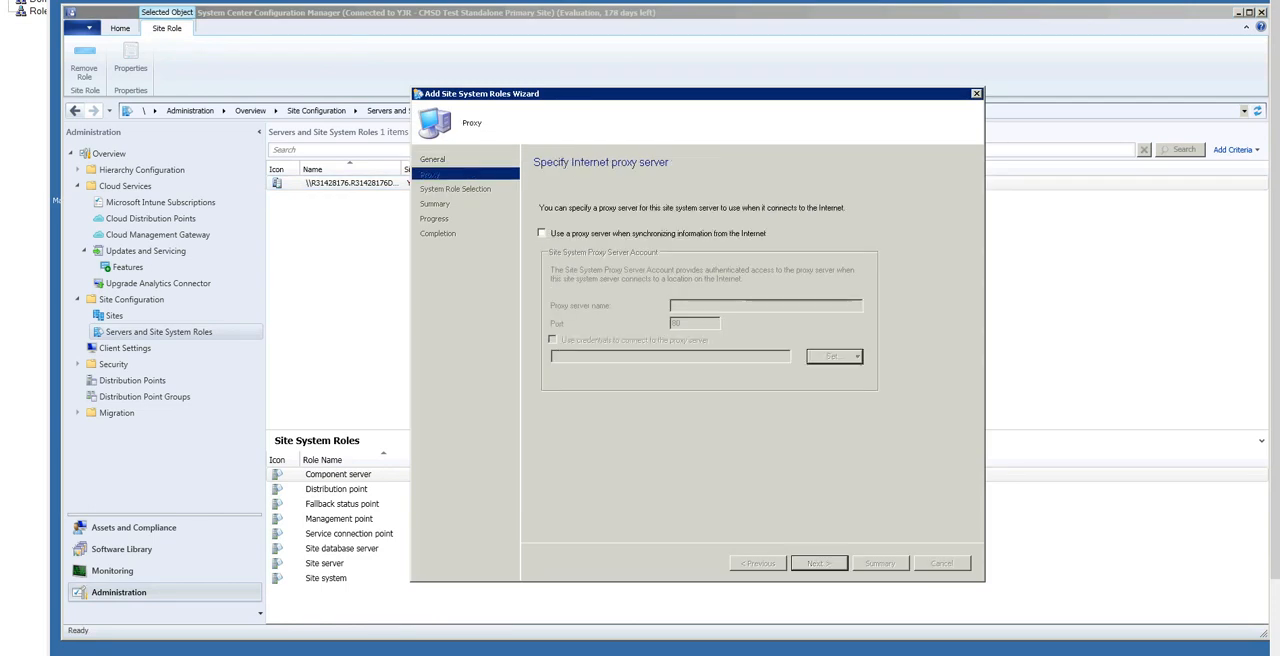
- Add the cloud management gateway connection point role tied to CMGDEMO.CLOUDAPP.NET, without a proxy
{"action": "left_click", "coordinate": [818, 564]}
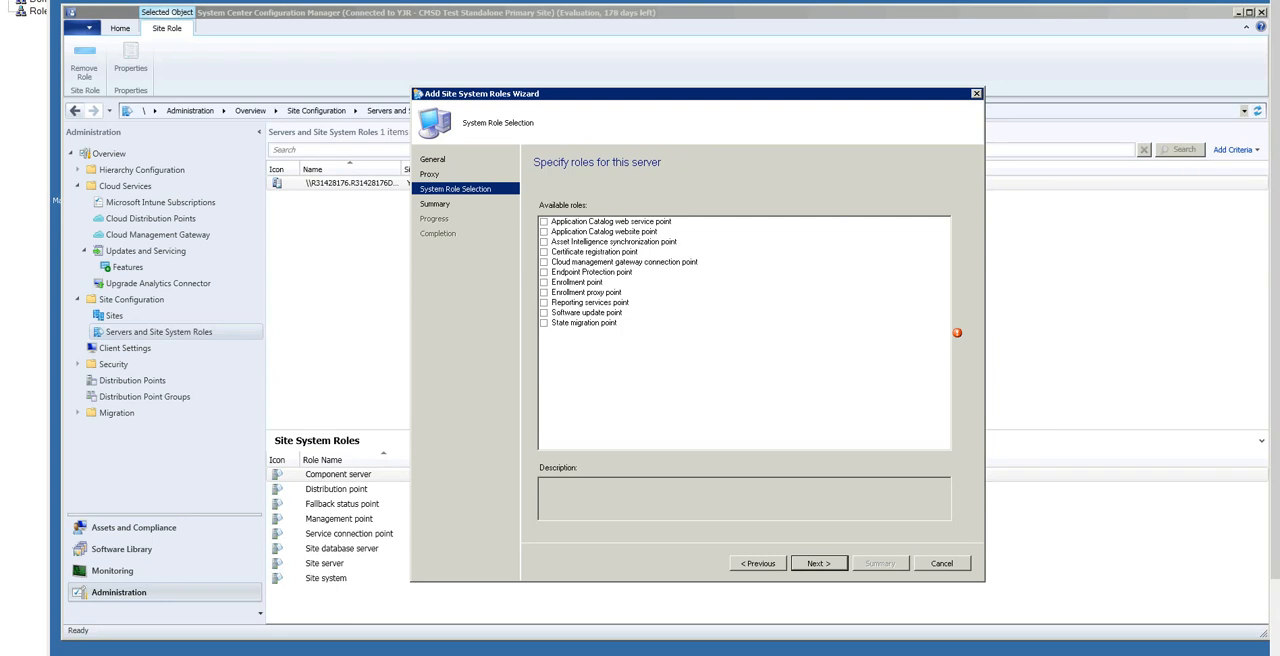
{"action": "left_click", "coordinate": [544, 262]}
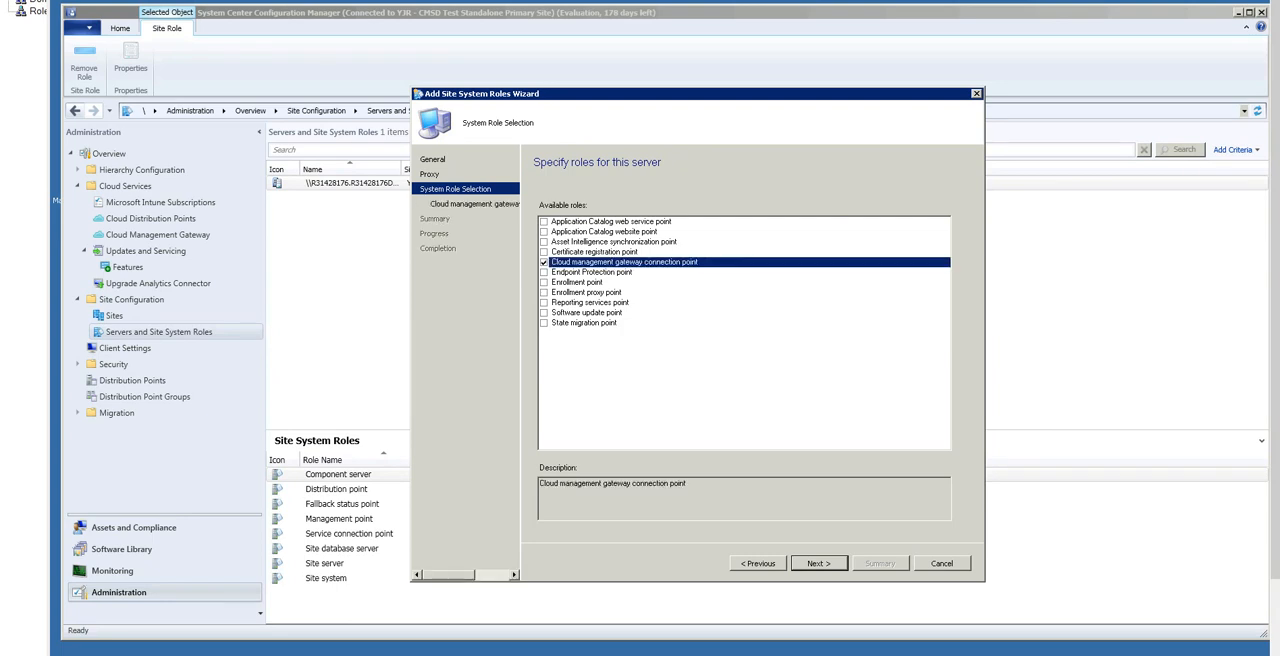
{"action": "left_click", "coordinate": [818, 564]}
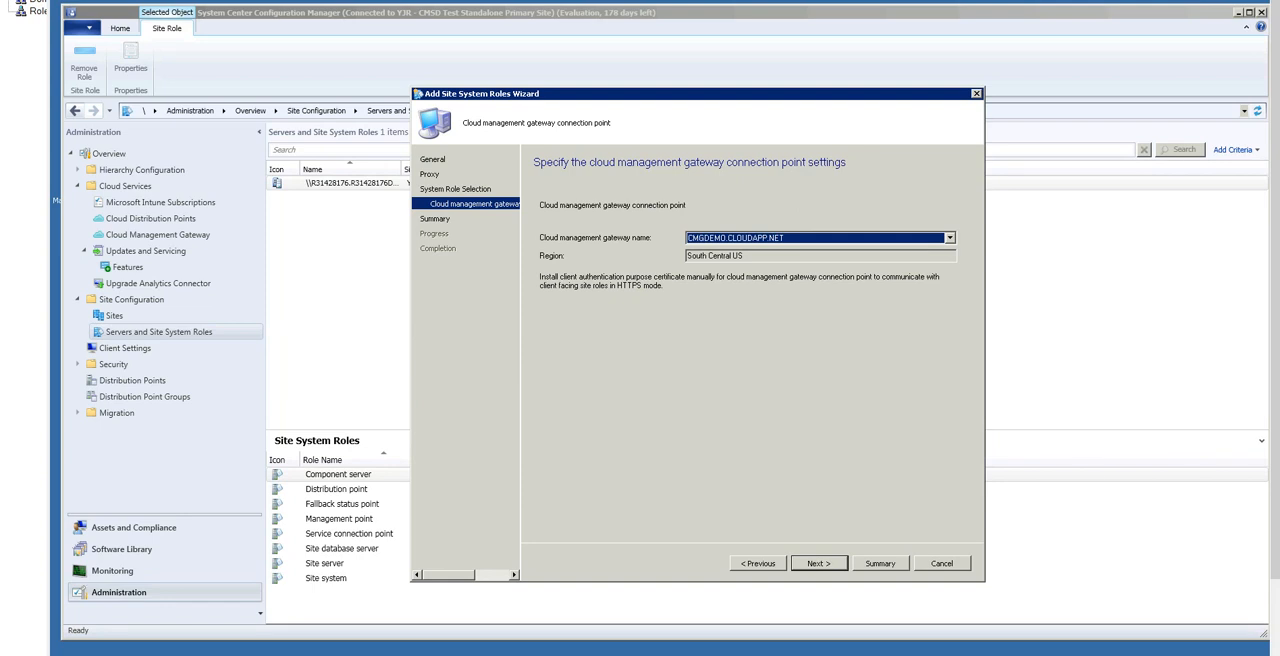
{"action": "left_click", "coordinate": [818, 564]}
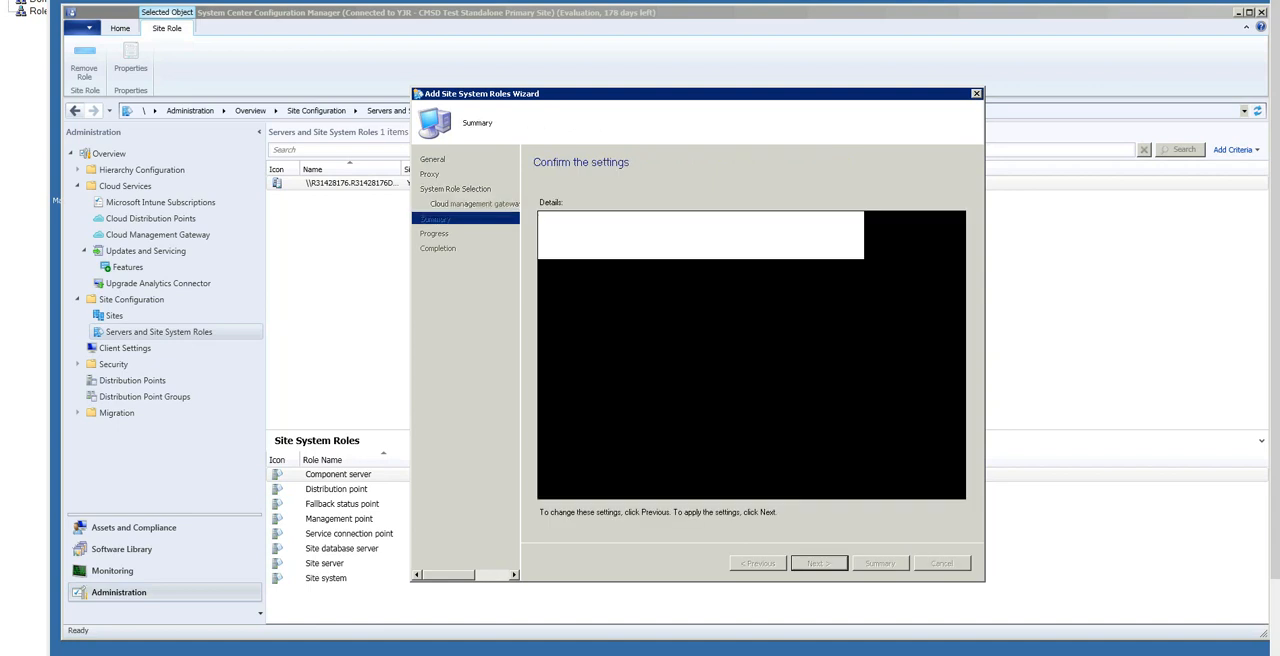
{"action": "left_click", "coordinate": [818, 564]}
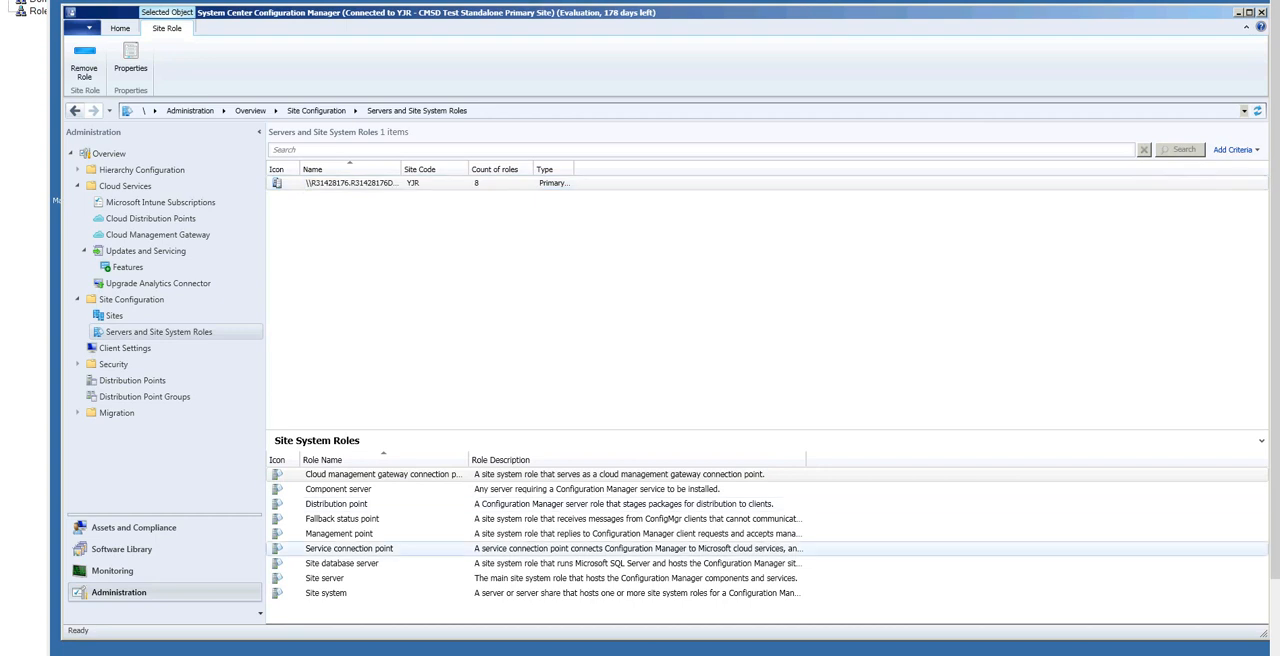
- Allow Configuration Manager cloud management gateway traffic in the management point properties
{"action": "left_click", "coordinate": [384, 474]}
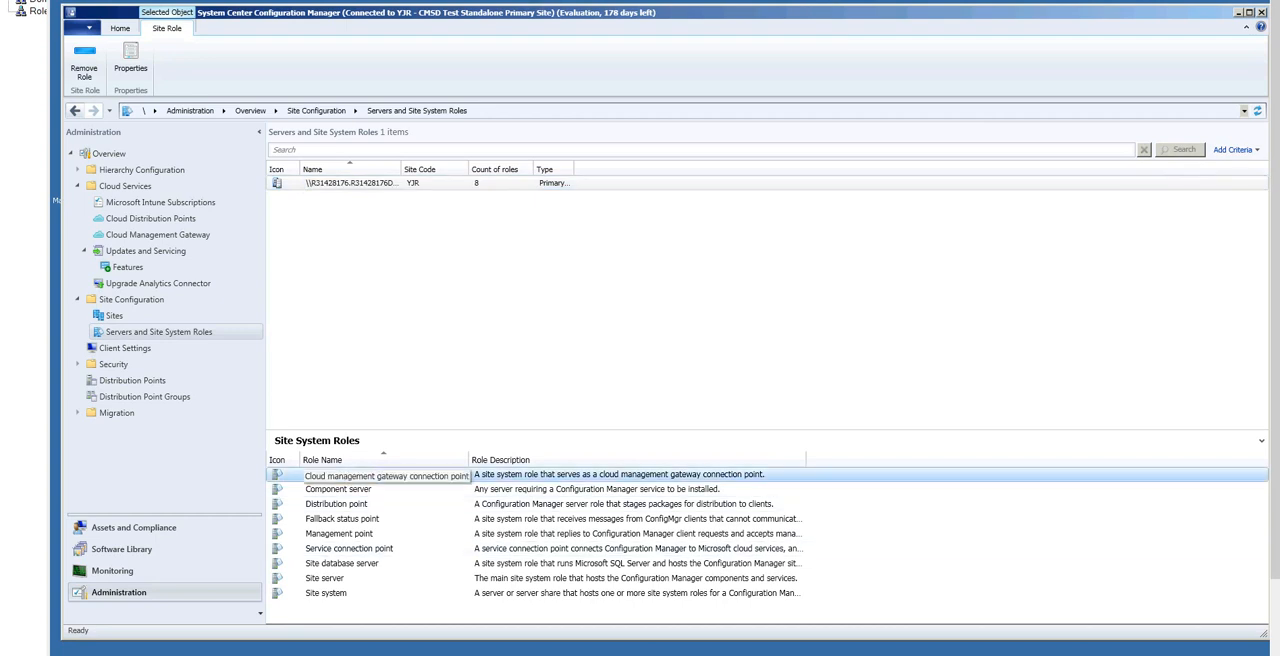
{"action": "left_click", "coordinate": [338, 532]}
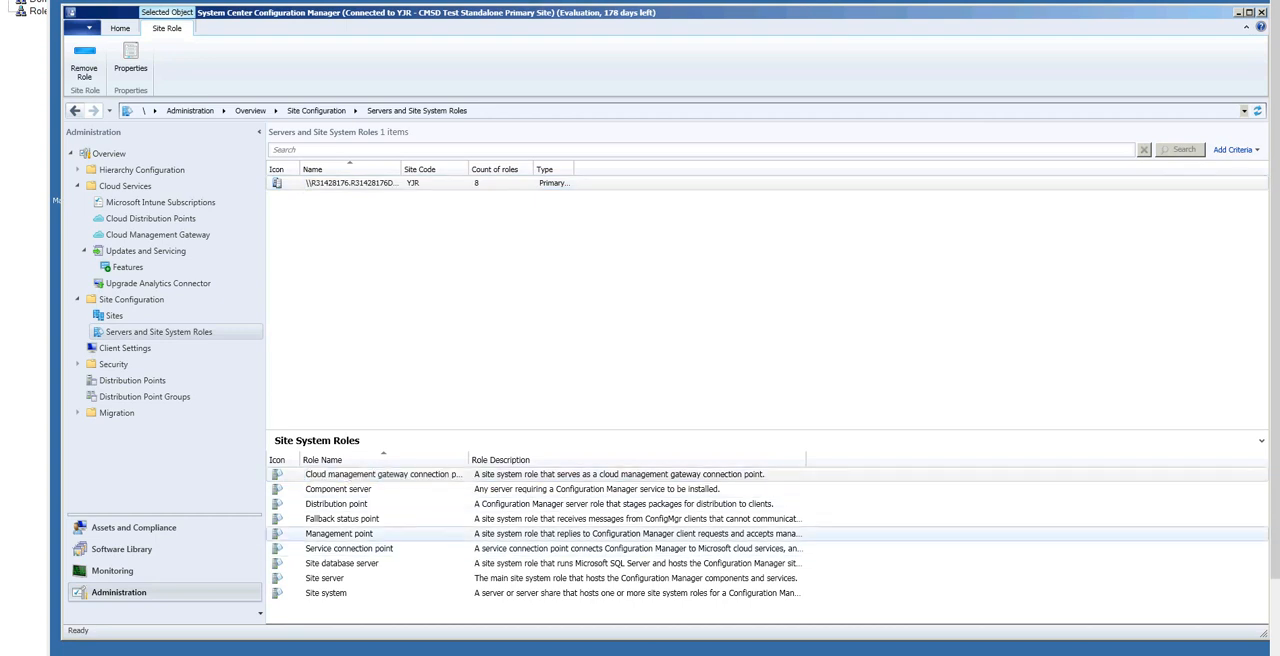
{"action": "right_click", "coordinate": [340, 532]}
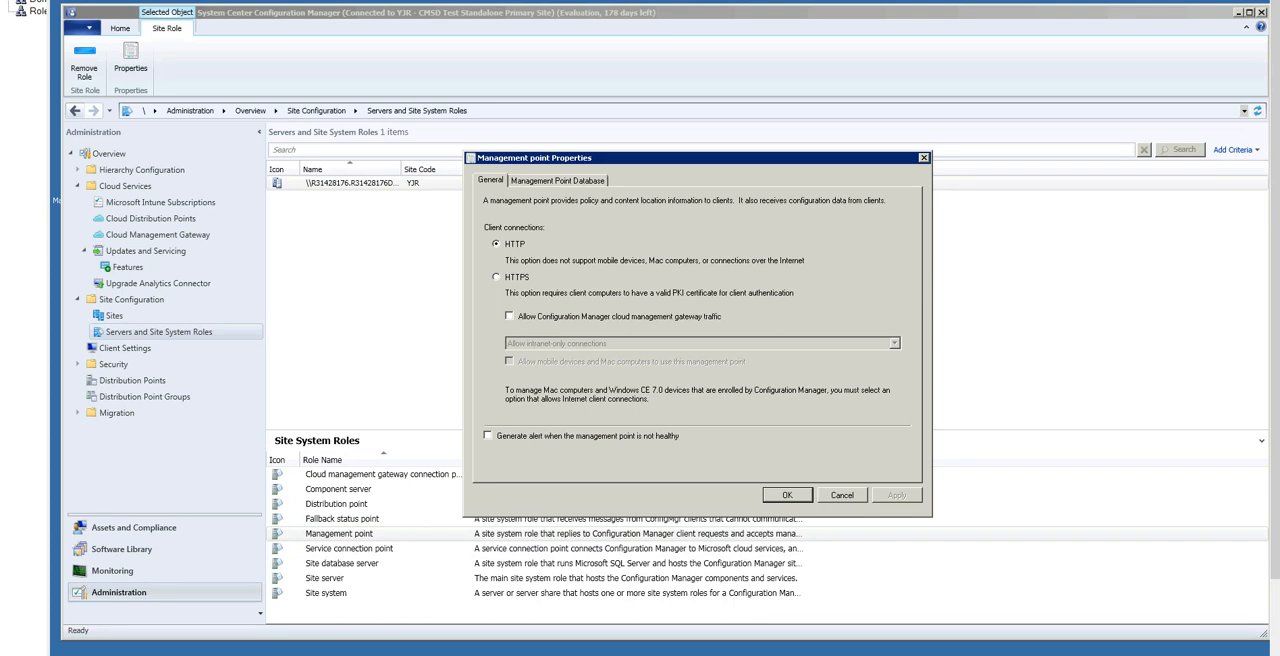
{"action": "left_click", "coordinate": [508, 316]}
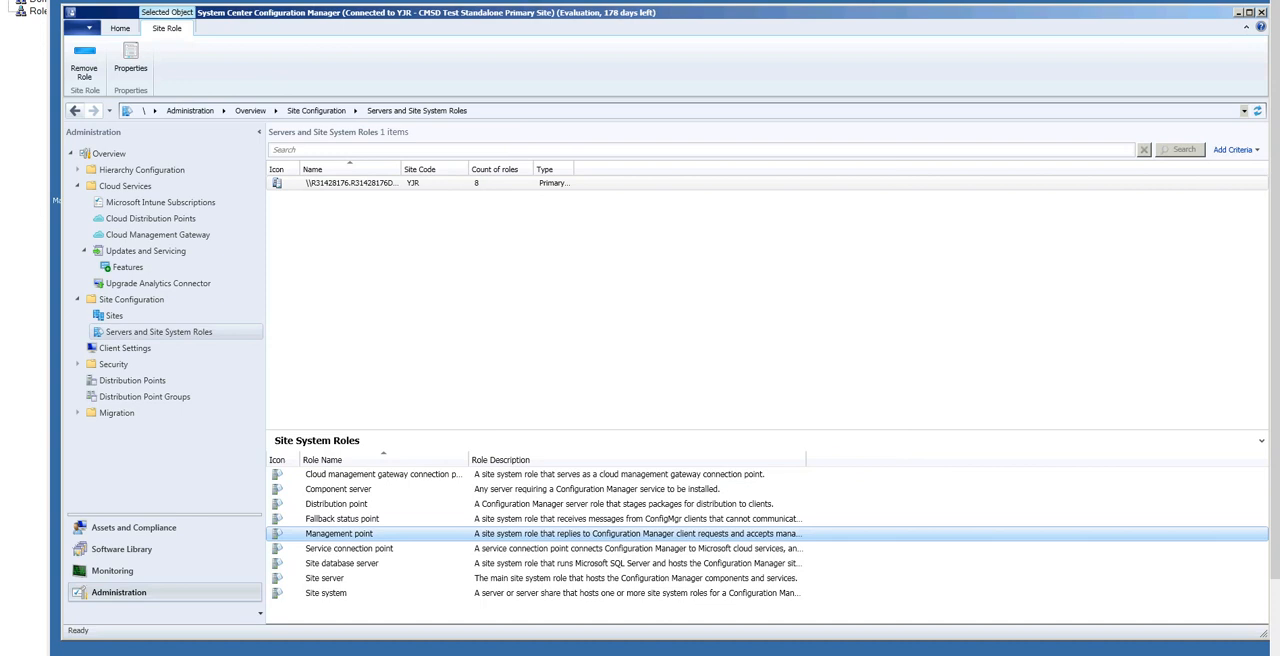
{"action": "left_click", "coordinate": [158, 234]}
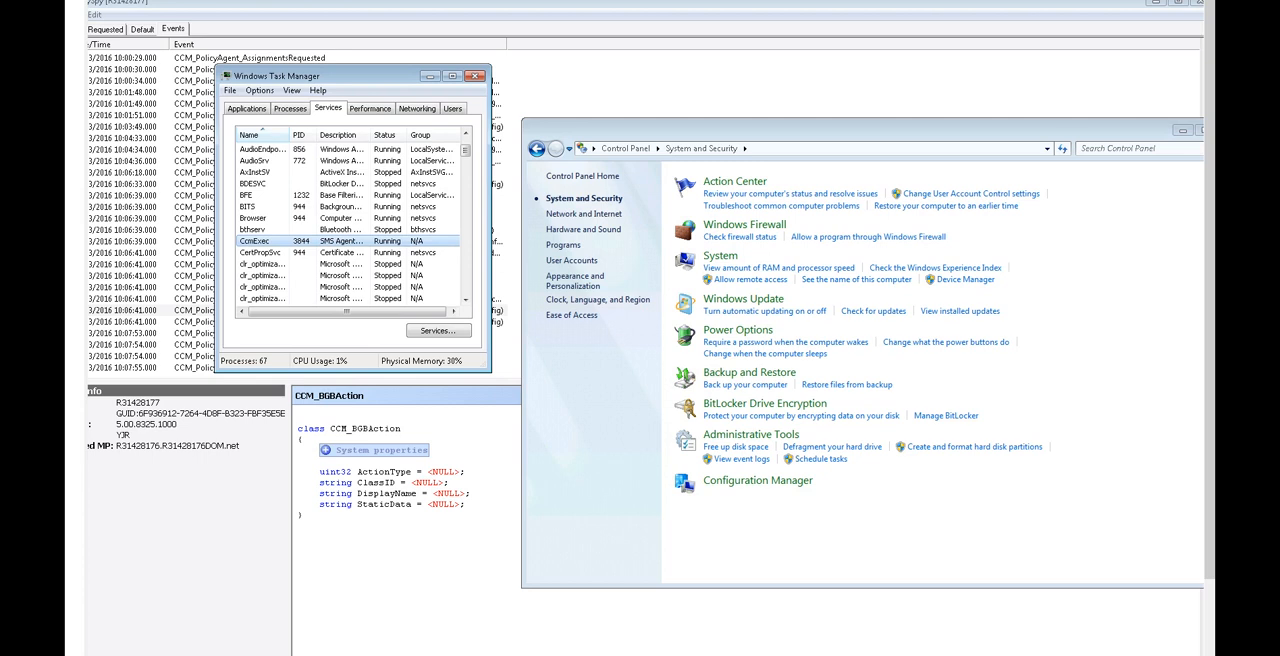
- Stop the CcmExec service so the Configuration Manager client agent restarts
{"action": "right_click", "coordinate": [262, 240]}
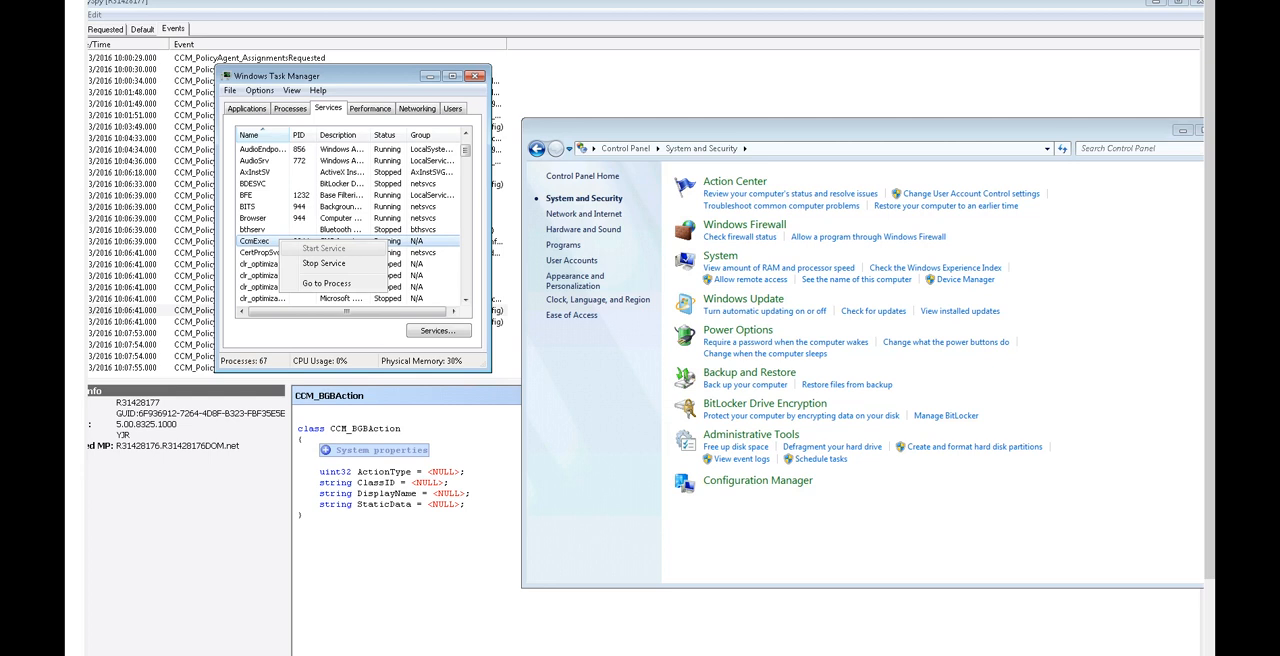
{"action": "left_click", "coordinate": [324, 248]}
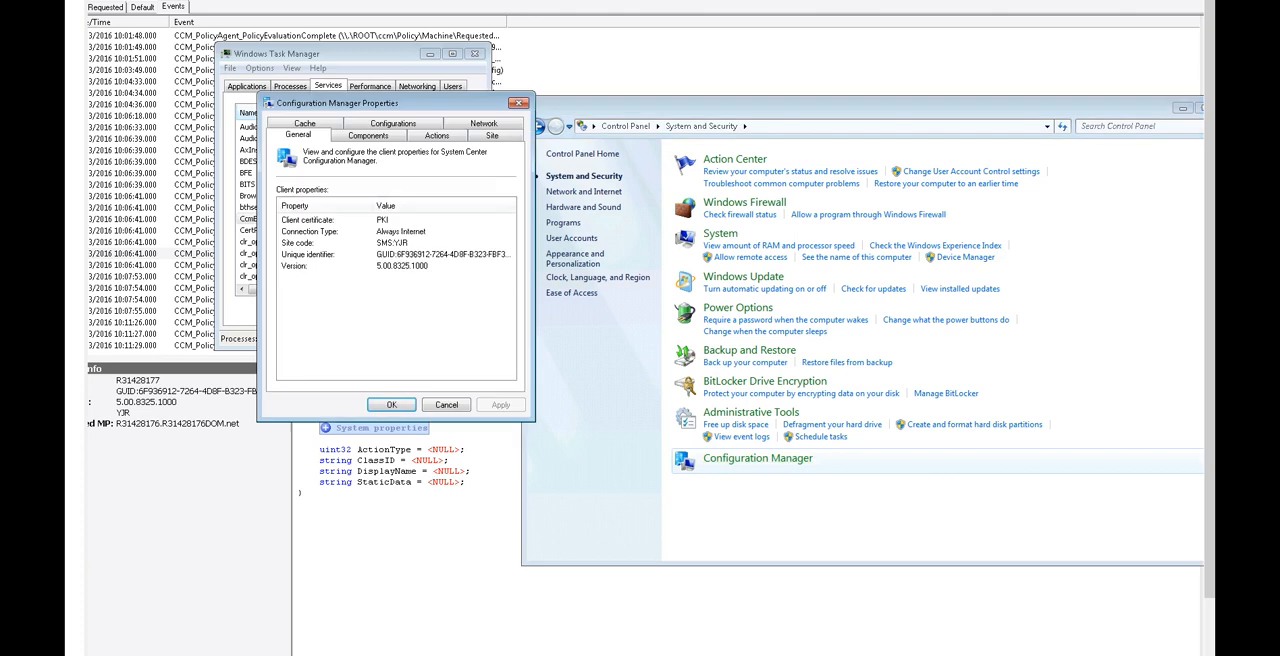
- Confirm the client's Always Internet connection type and close Configuration Manager Properties
{"action": "left_click", "coordinate": [400, 232]}
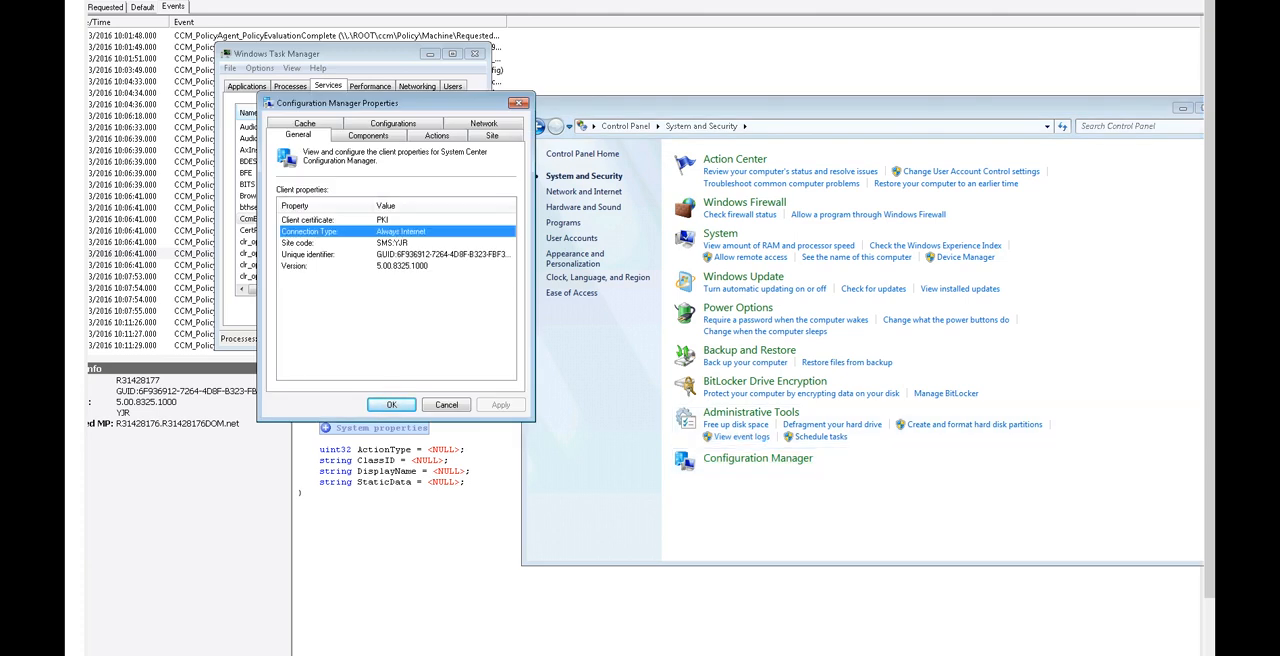
{"action": "left_click", "coordinate": [486, 122]}
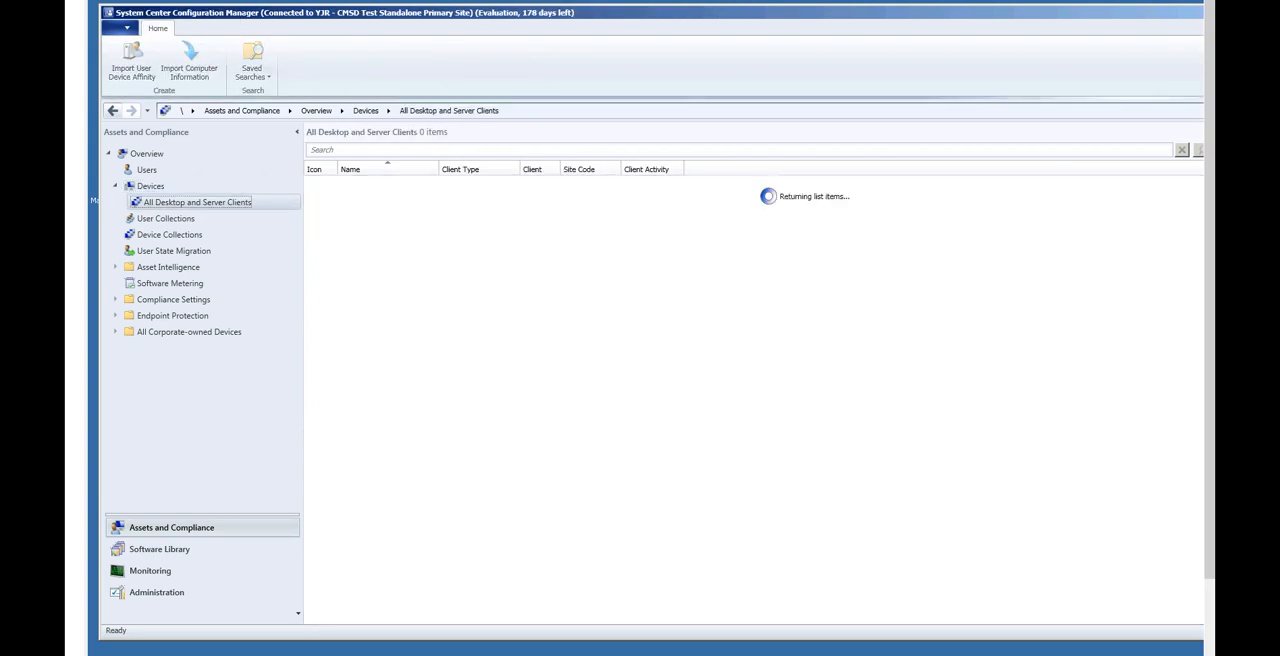
- Select the test client device, then switch to the Software Library workspace
{"action": "left_click", "coordinate": [362, 184]}
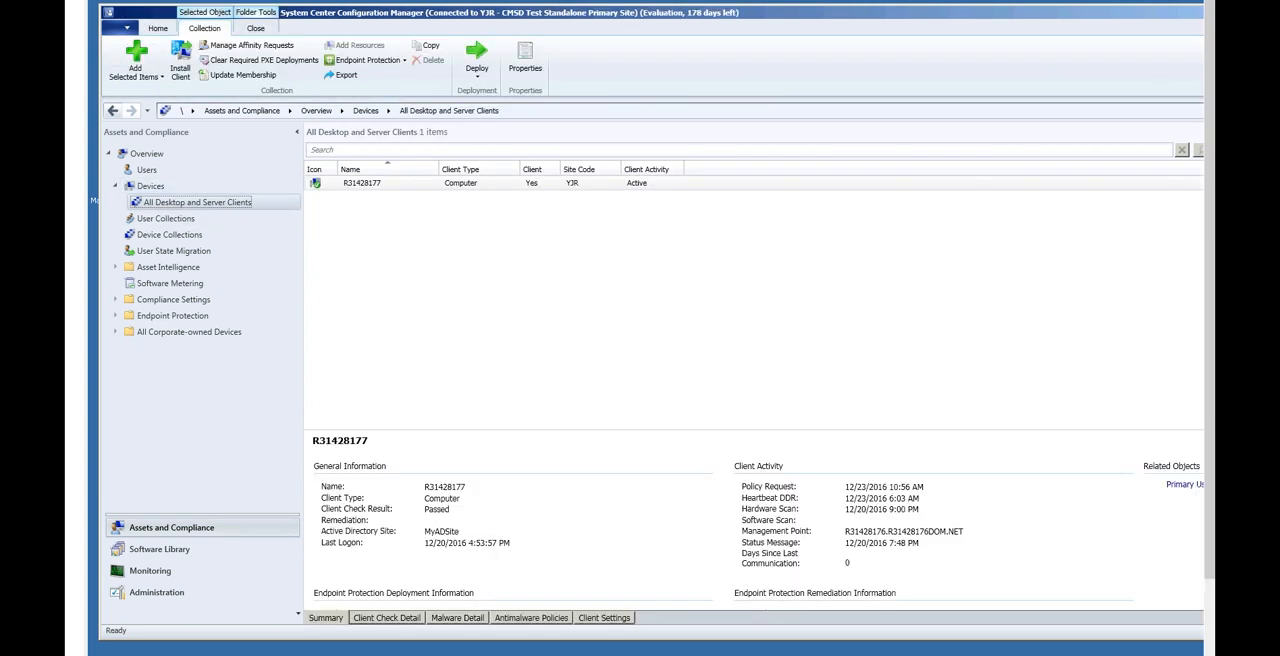
{"action": "left_click", "coordinate": [362, 184]}
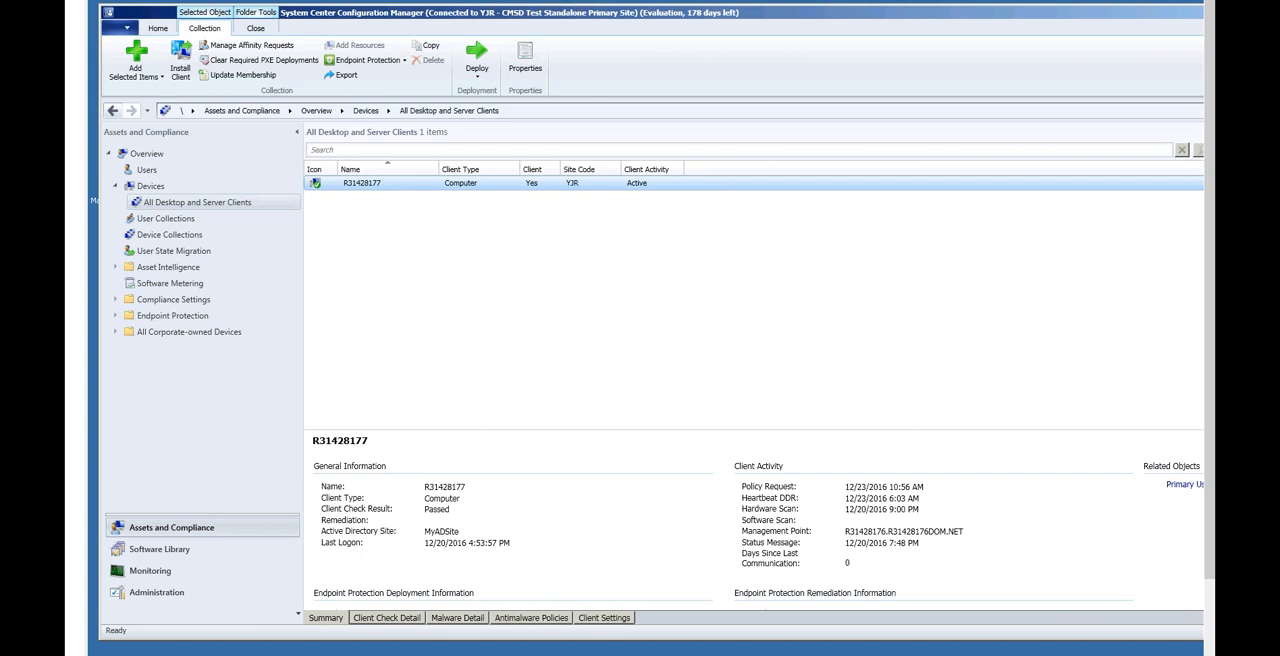
{"action": "left_click", "coordinate": [160, 548]}
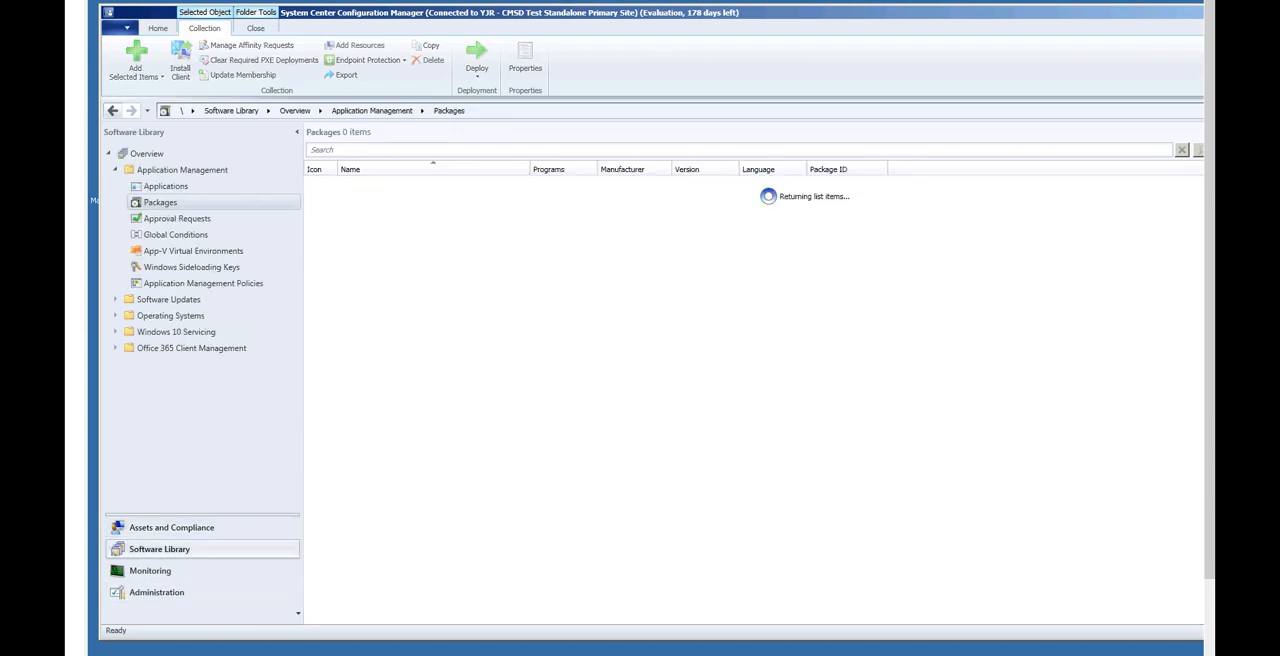
- Deploy the Run notepad package to the chosen target collection and accept the content destination
{"action": "left_click", "coordinate": [364, 212]}
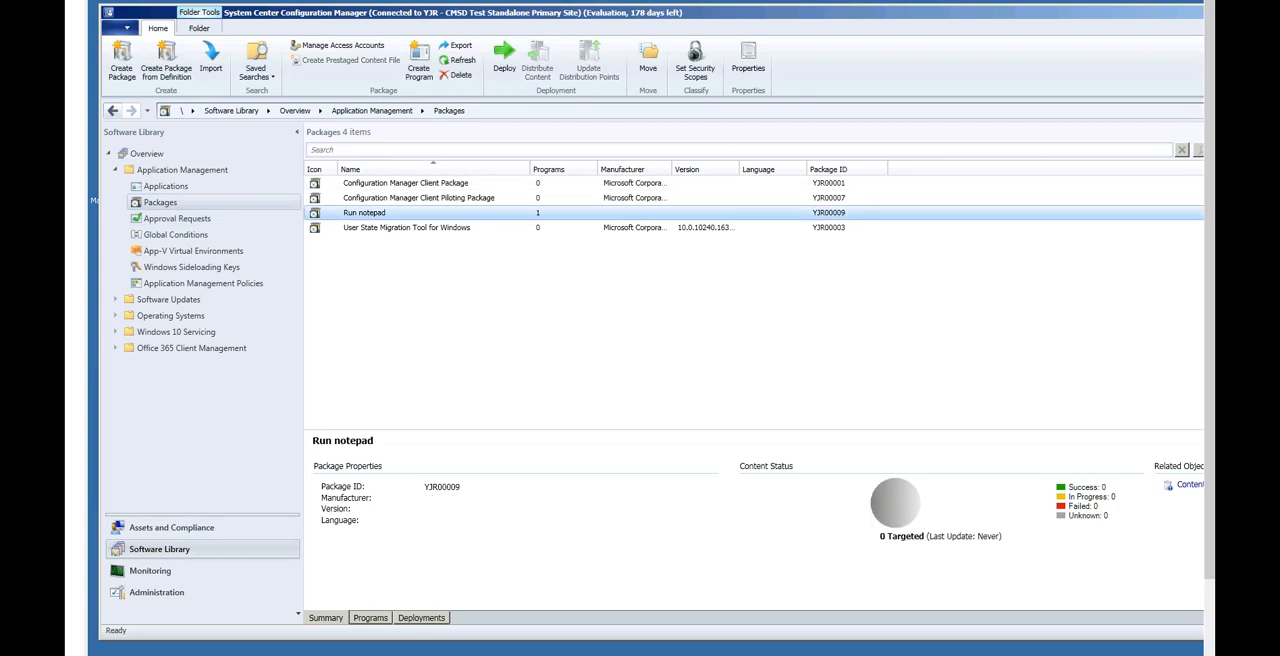
{"action": "right_click", "coordinate": [364, 212]}
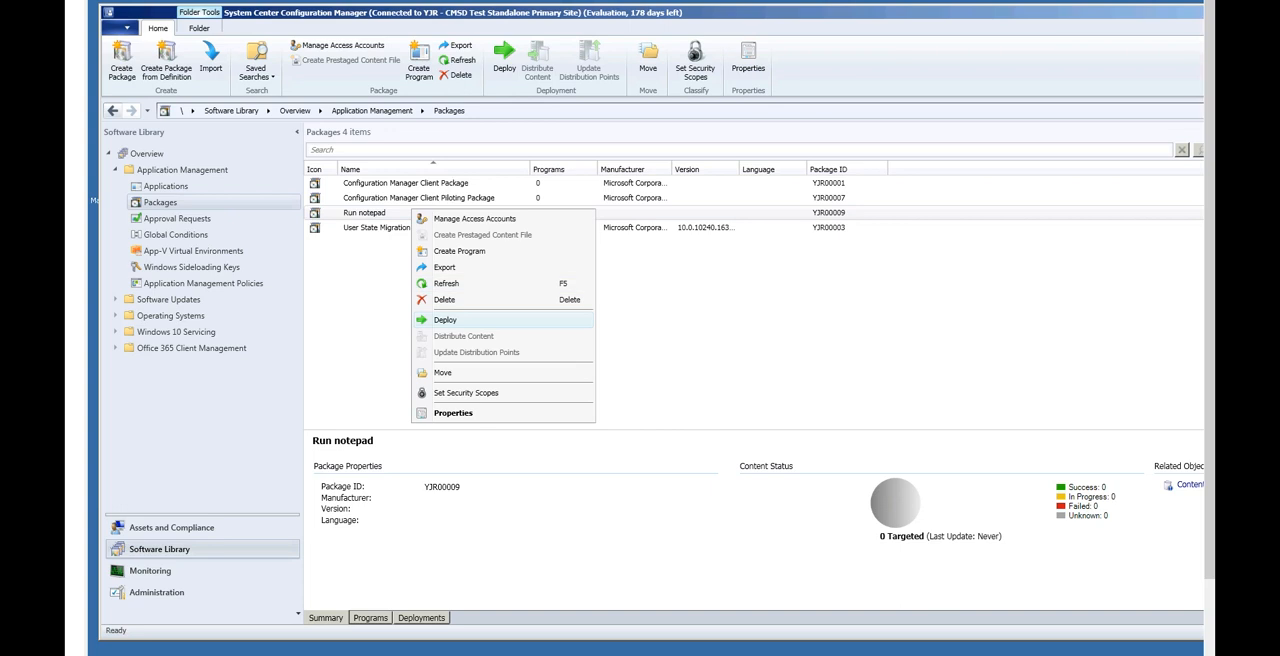
{"action": "left_click", "coordinate": [444, 320]}
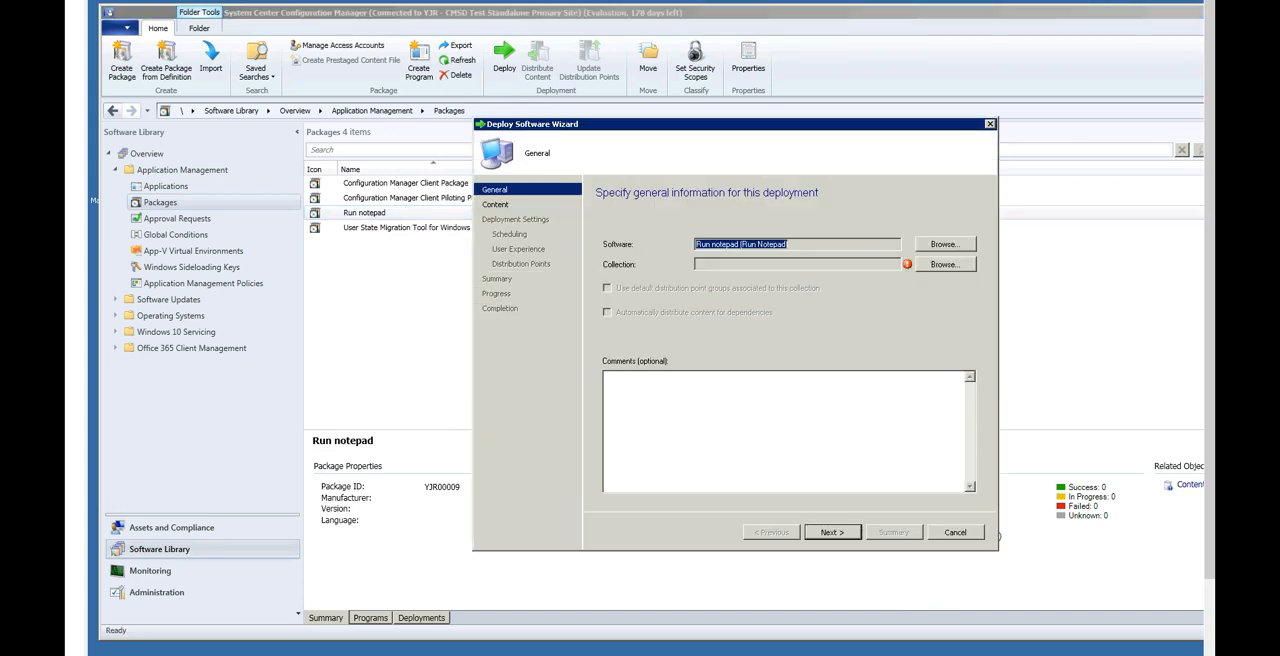
{"action": "left_click", "coordinate": [944, 264]}
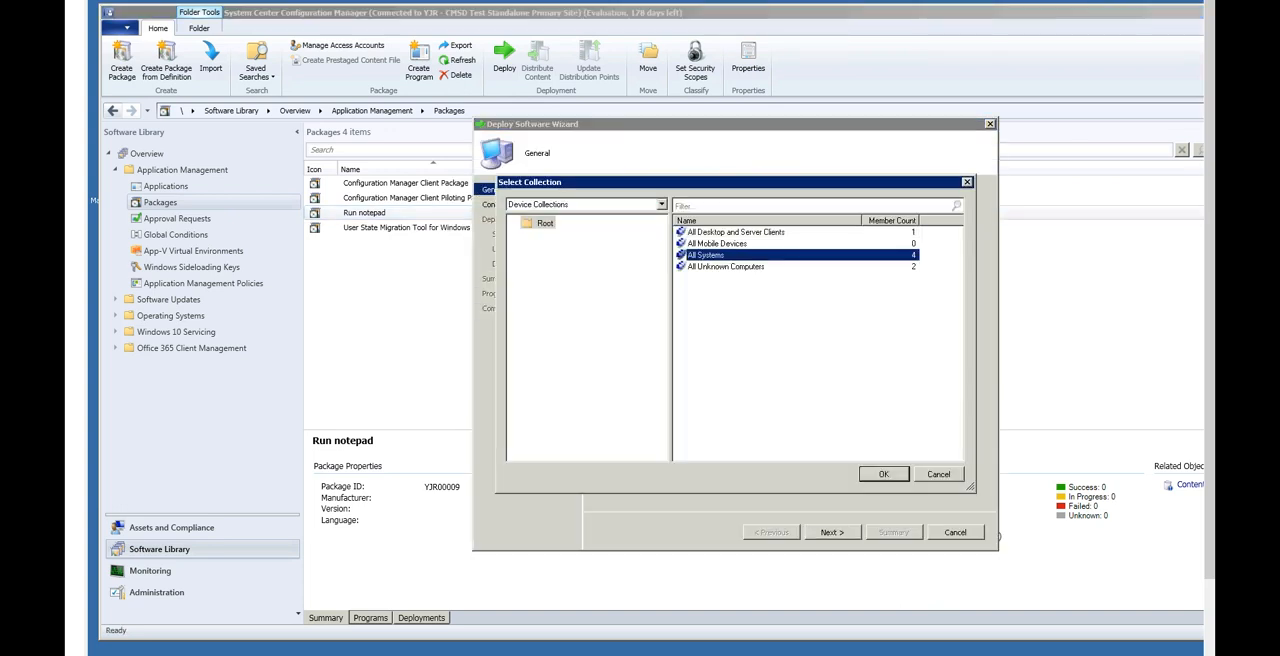
{"action": "left_click", "coordinate": [882, 472]}
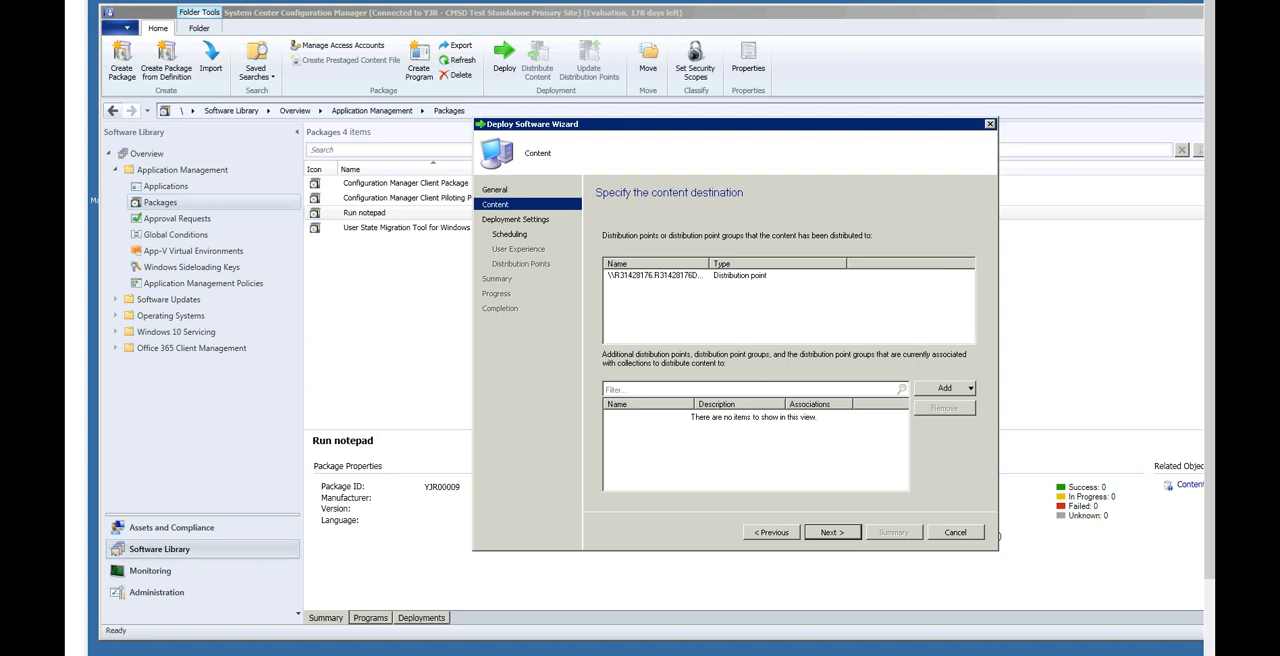
{"action": "left_click", "coordinate": [832, 532]}
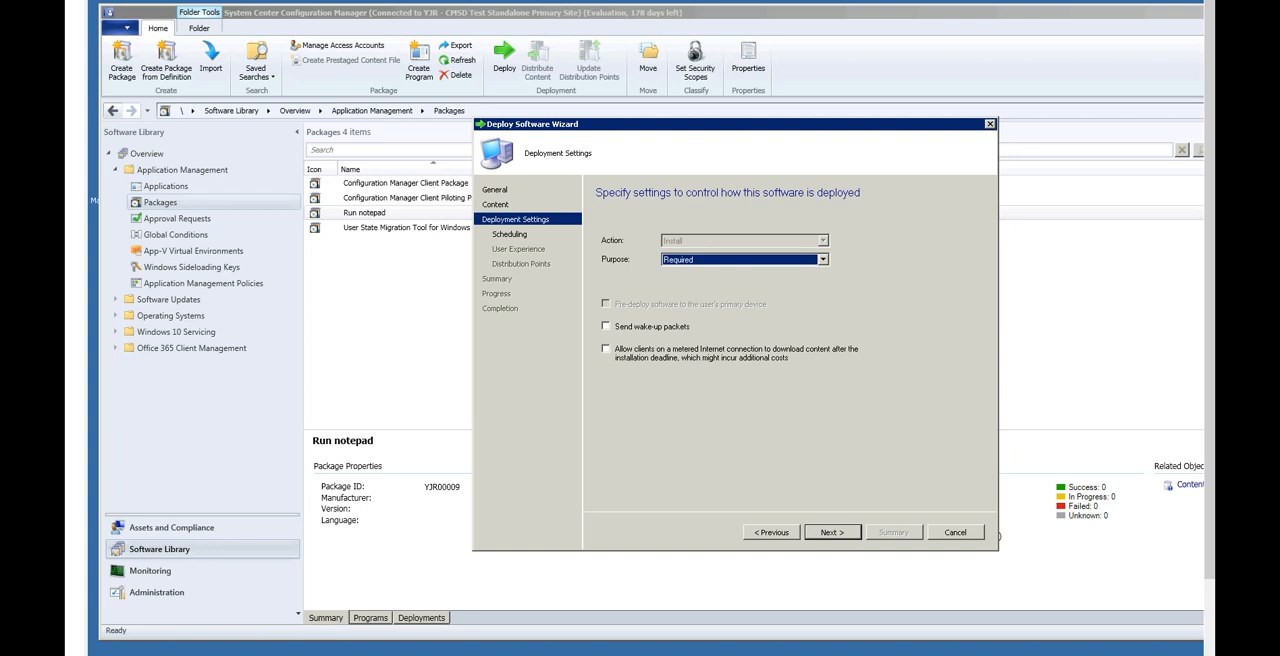
- Keep the deployment Required with an As soon as possible schedule and continue past distribution point options
{"action": "left_click", "coordinate": [832, 532]}
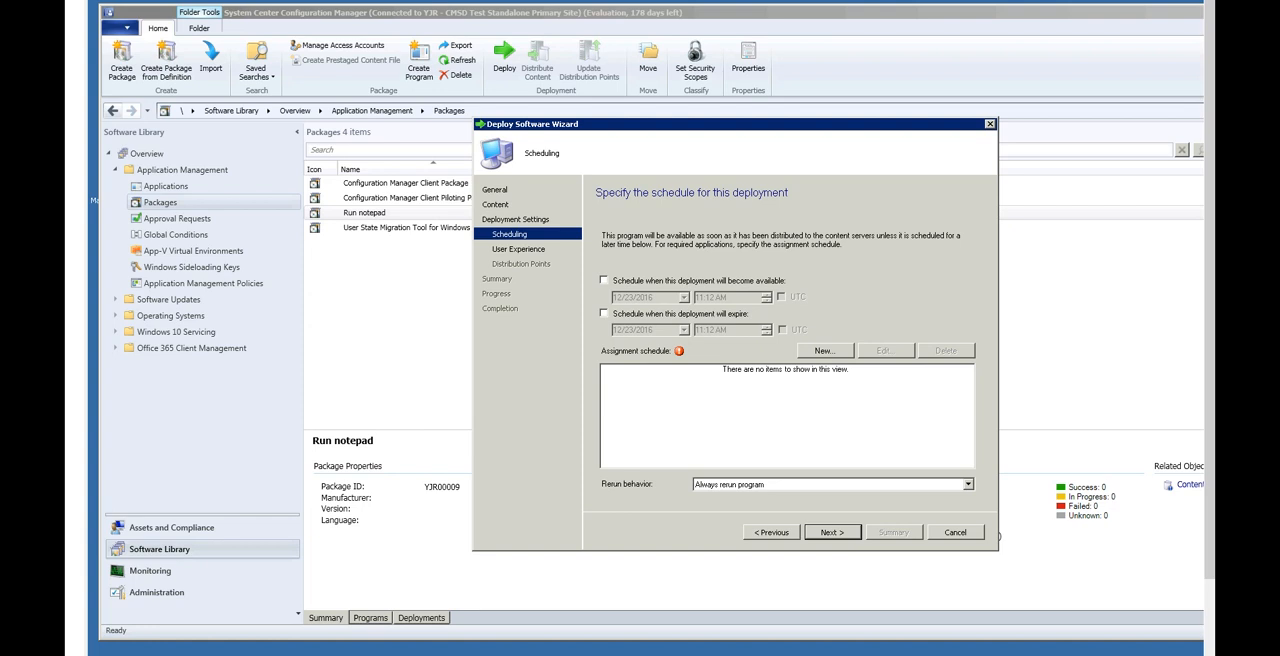
{"action": "left_click", "coordinate": [824, 350]}
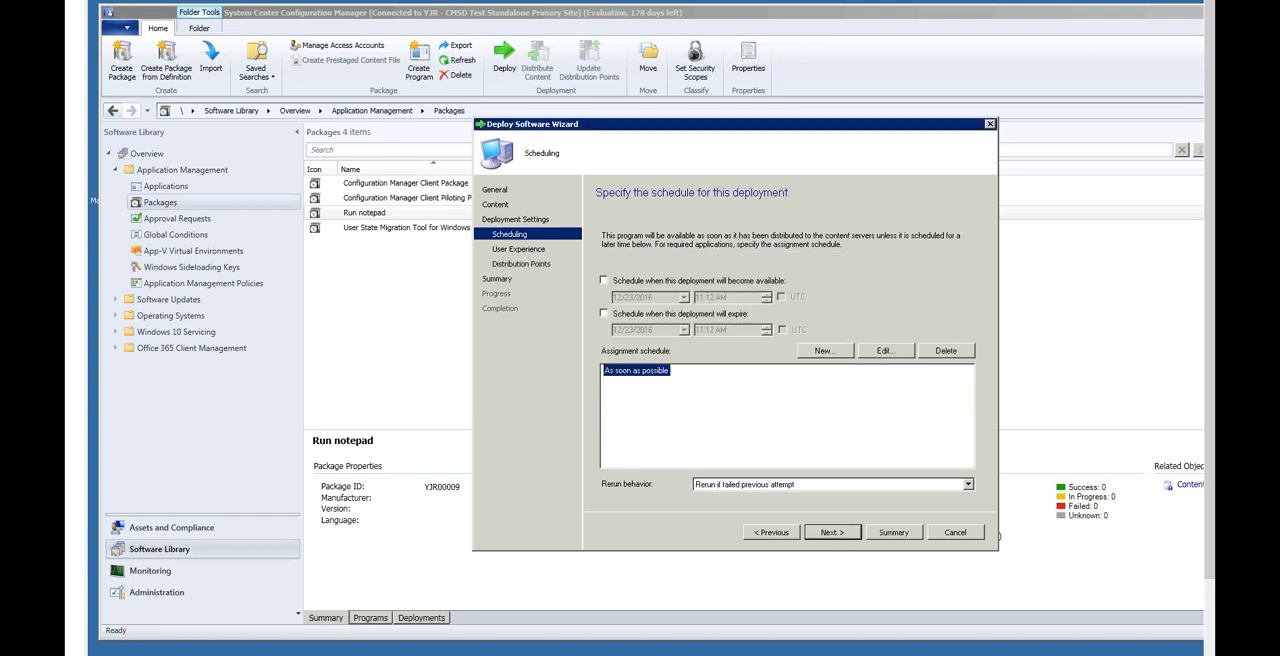
{"action": "left_click", "coordinate": [832, 532]}
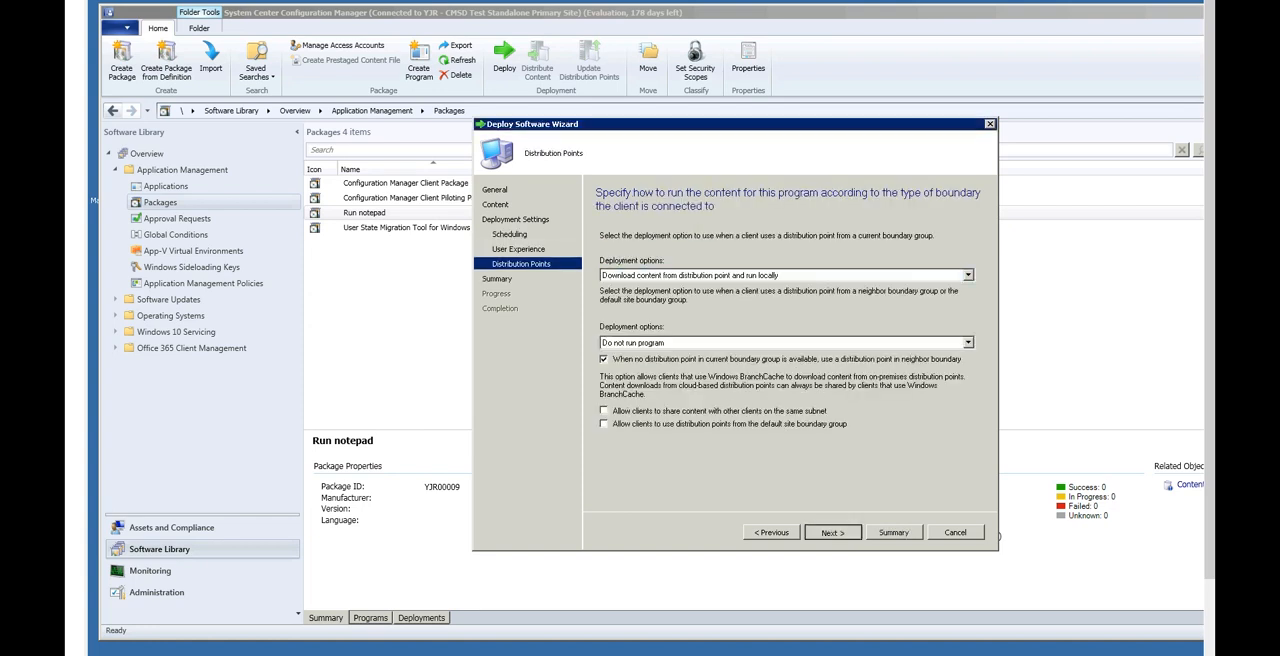
{"action": "left_click", "coordinate": [832, 532]}
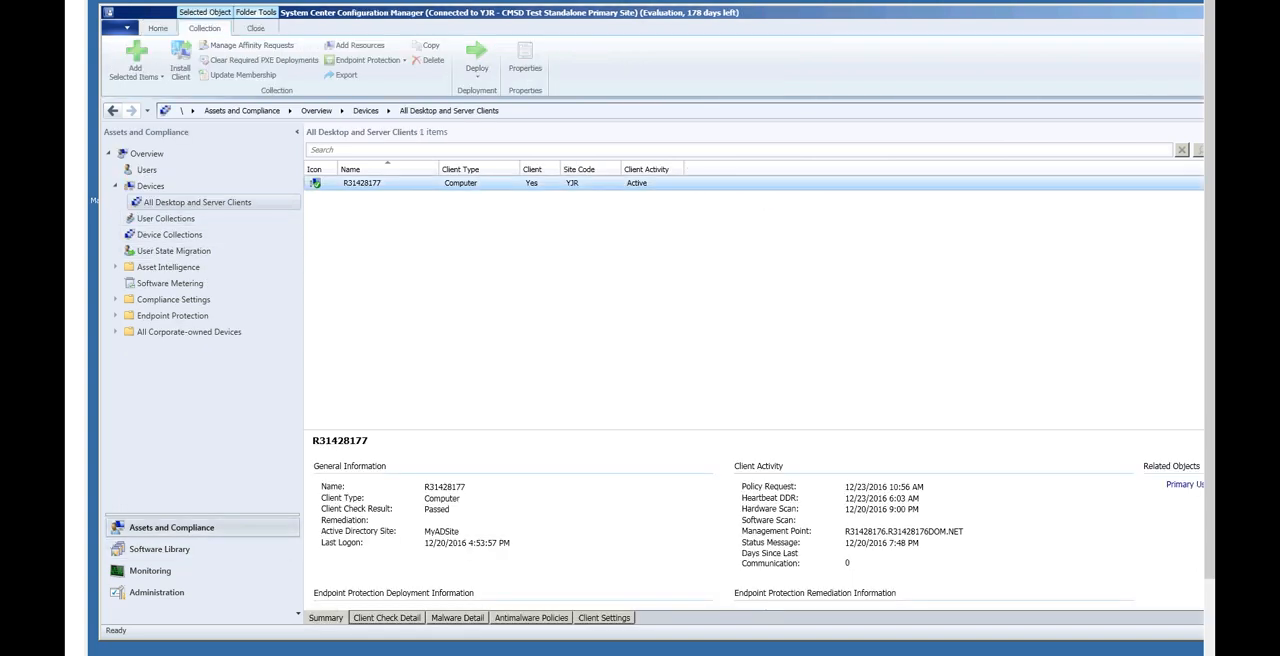
- Send a Download Computer Policy client notification to device R31428177 and confirm it
{"action": "right_click", "coordinate": [362, 184]}
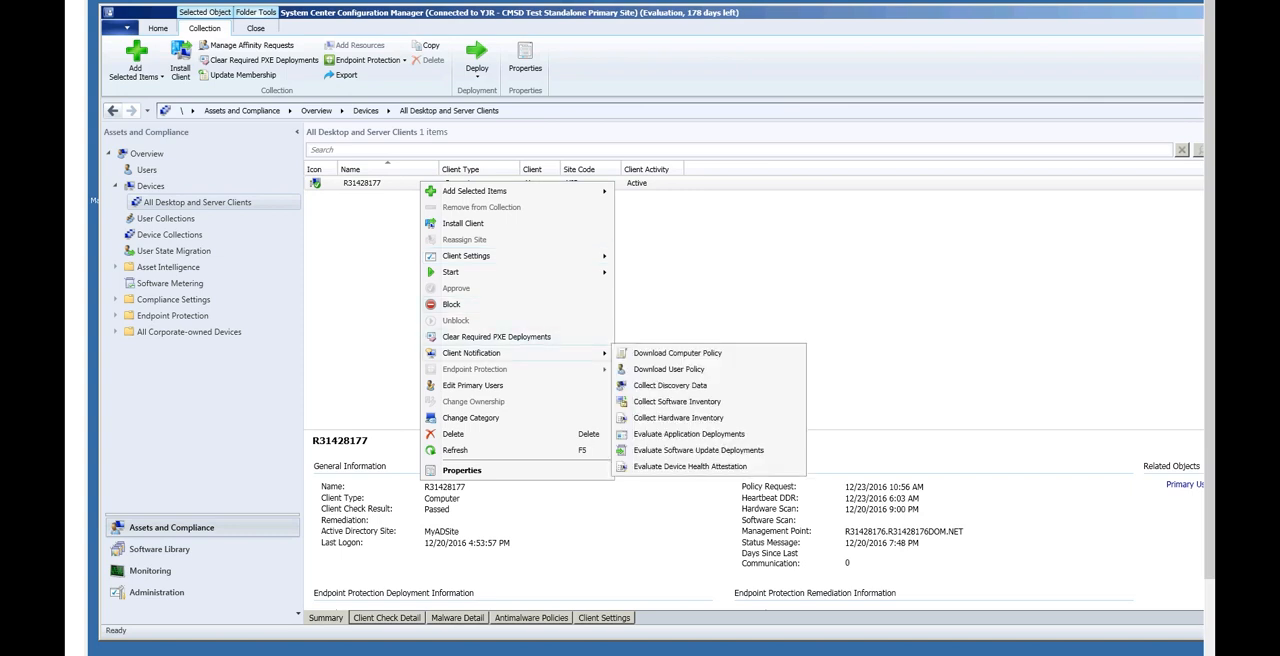
{"action": "left_click", "coordinate": [676, 352]}
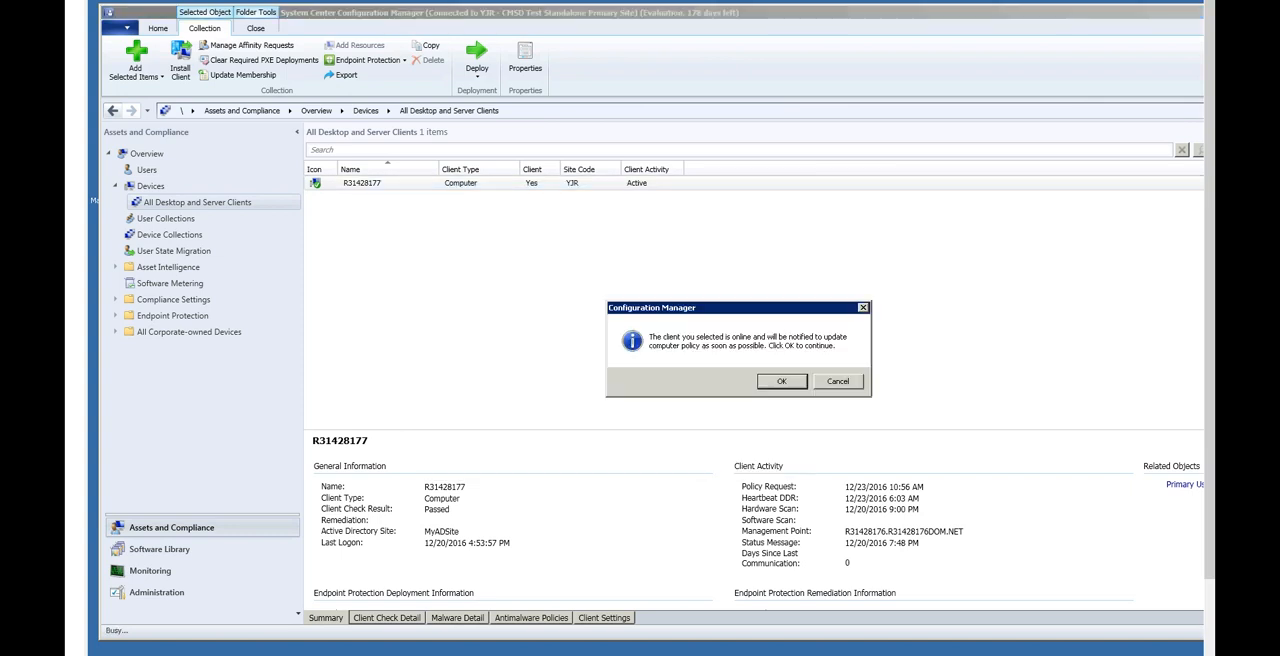
{"action": "left_click", "coordinate": [780, 380]}
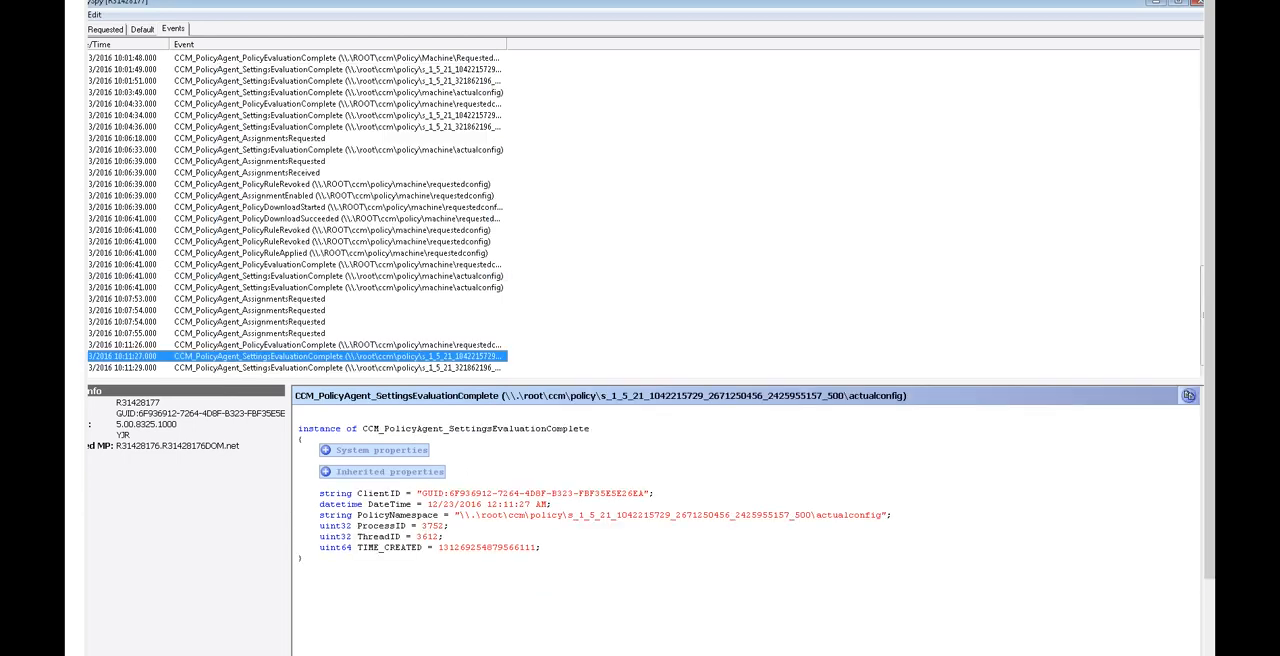
- Inspect the latest CCM_PolicyAgent policy evaluation event's properties
{"action": "left_click", "coordinate": [300, 368]}
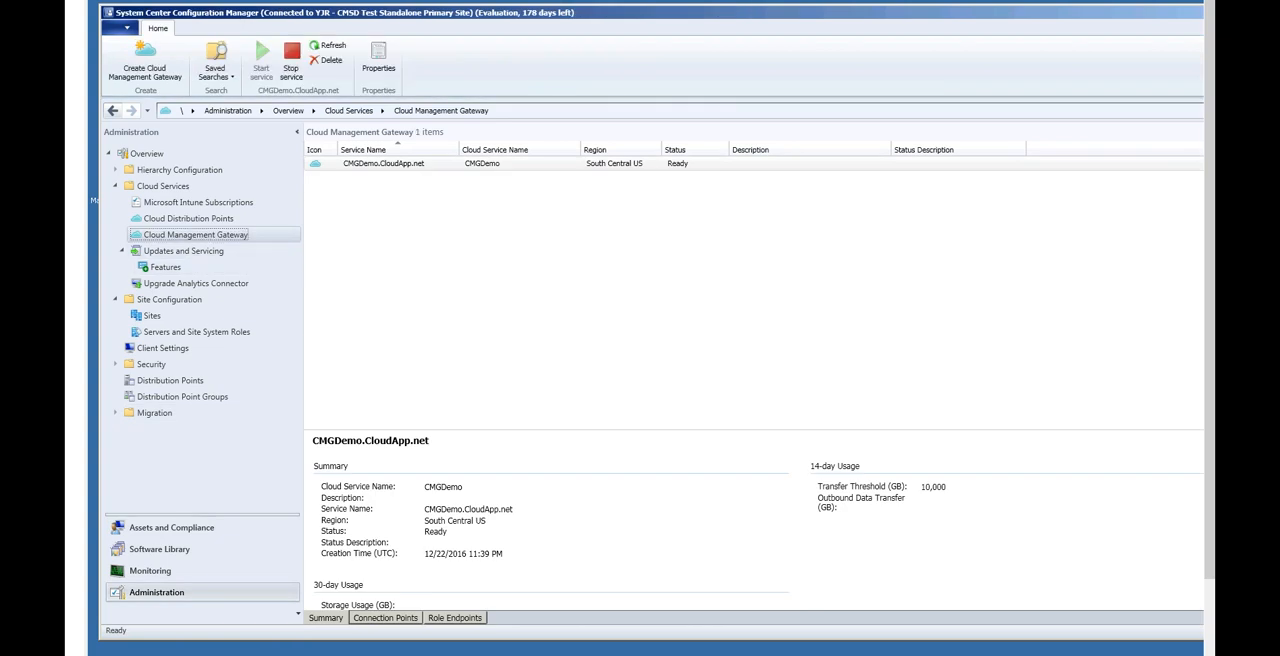
- Check CMGDemo.CloudApp.net's connection point is Connected and review CCM_System endpoint request counts
{"action": "left_click", "coordinate": [384, 616]}
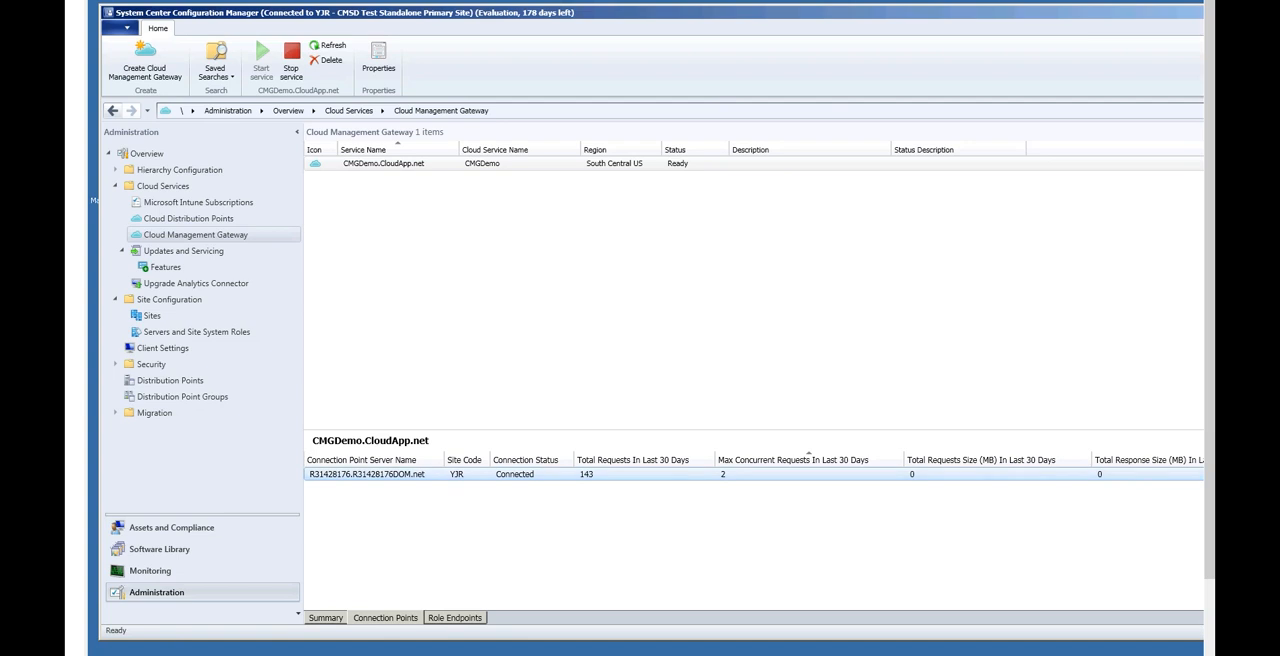
{"action": "left_click", "coordinate": [456, 616]}
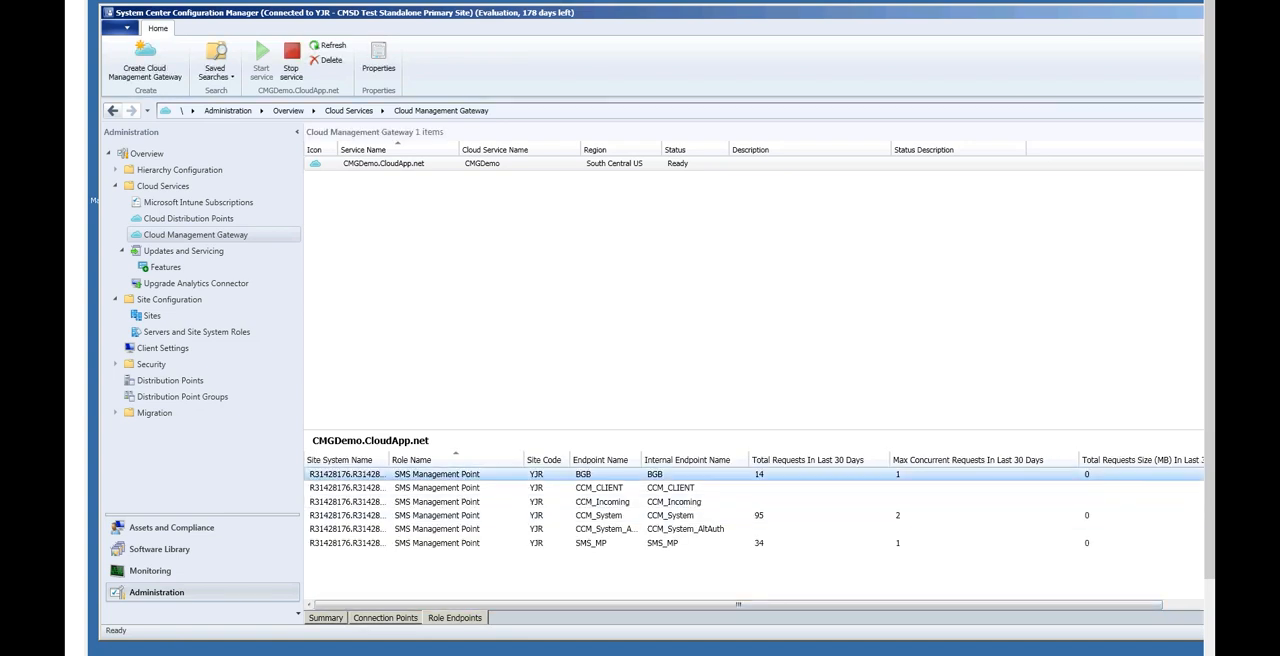
{"action": "left_click", "coordinate": [600, 516]}
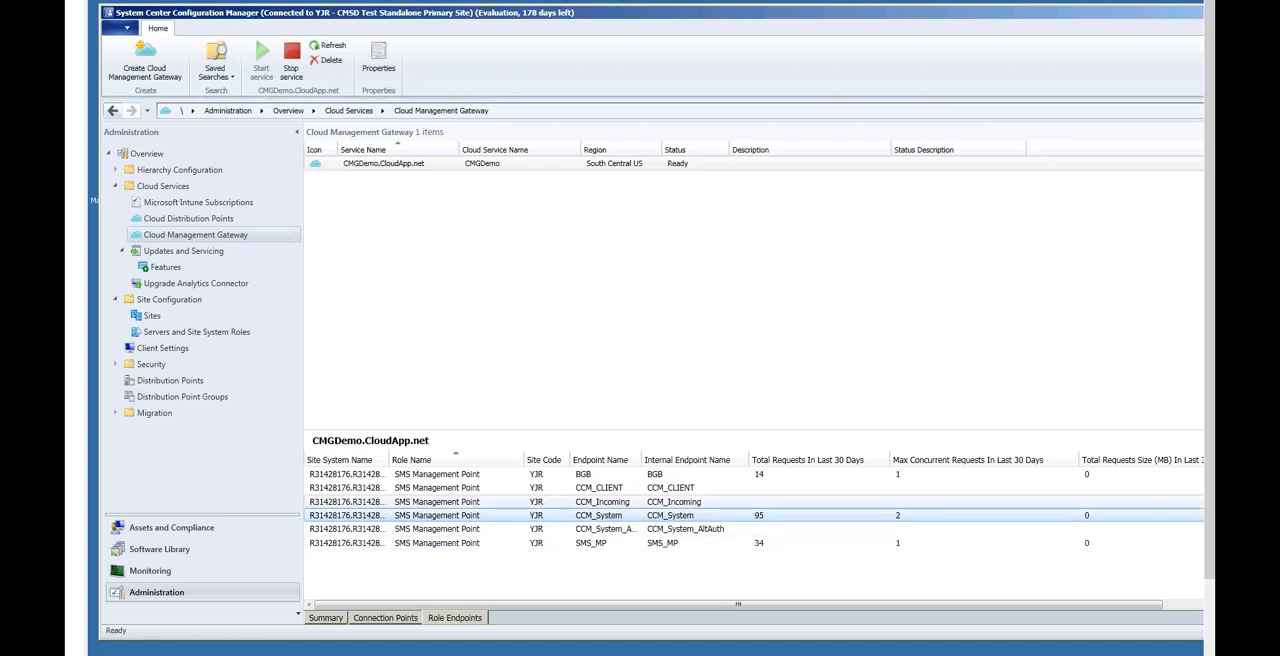
{"action": "scroll", "scroll_direction": "right", "scroll_amount": 3}
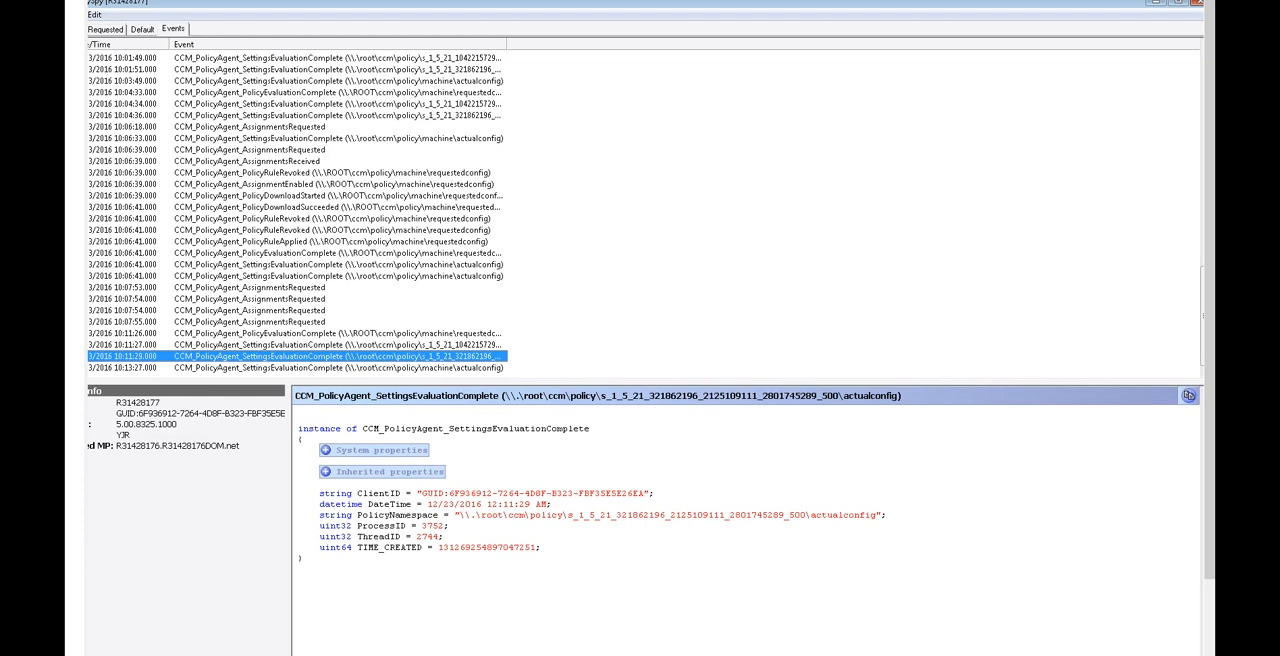
{"action": "scroll", "scroll_direction": "down", "scroll_amount": 3}
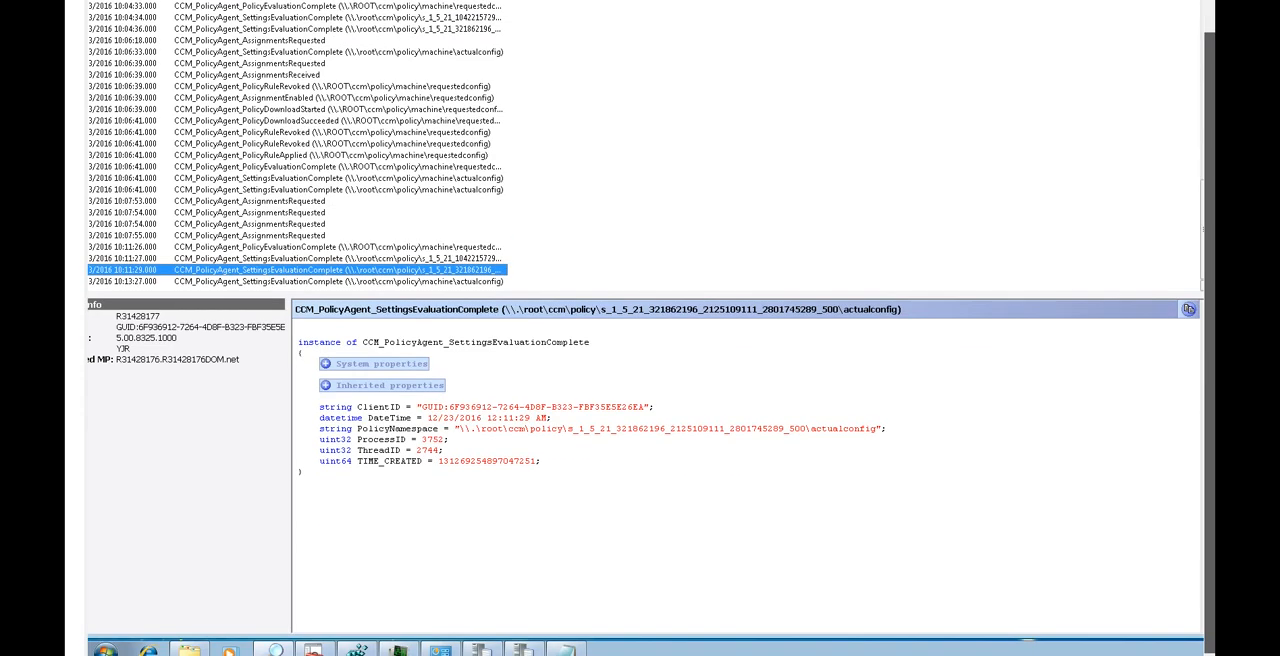